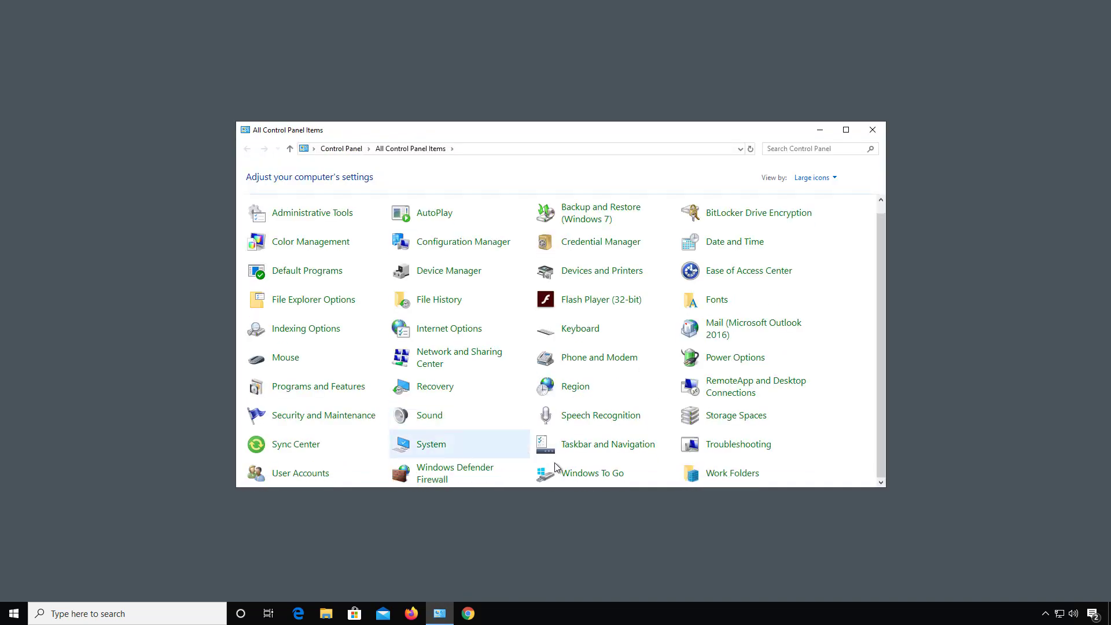
{"action": "mouse_move", "coordinate": [488, 394]}
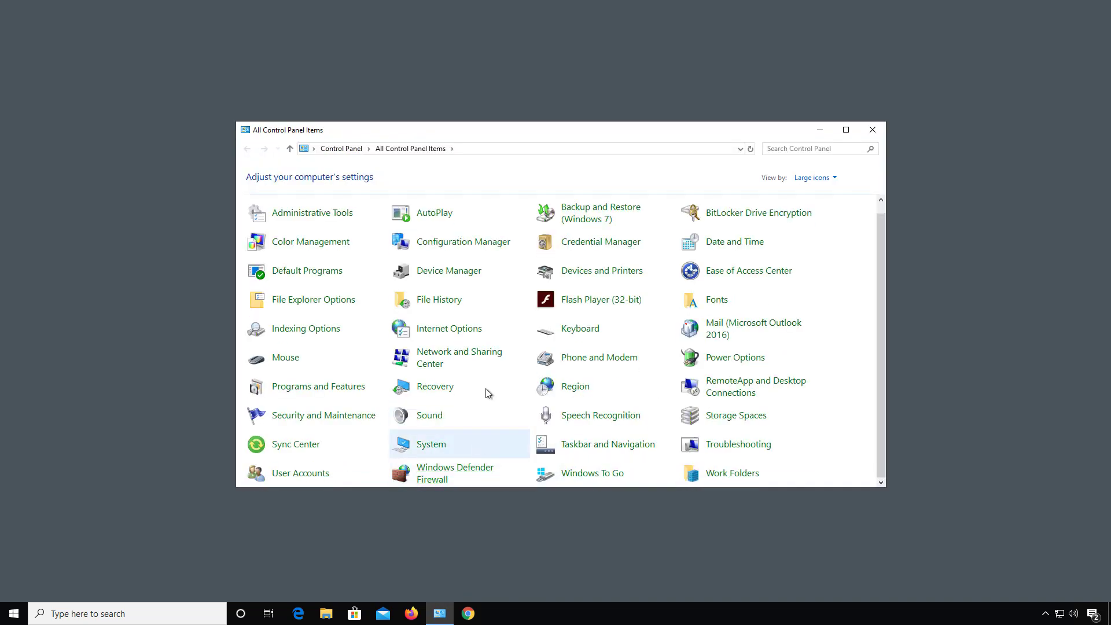
- Open the Windows Defender Firewall page from All Control Panel Items
{"action": "left_click", "coordinate": [455, 473]}
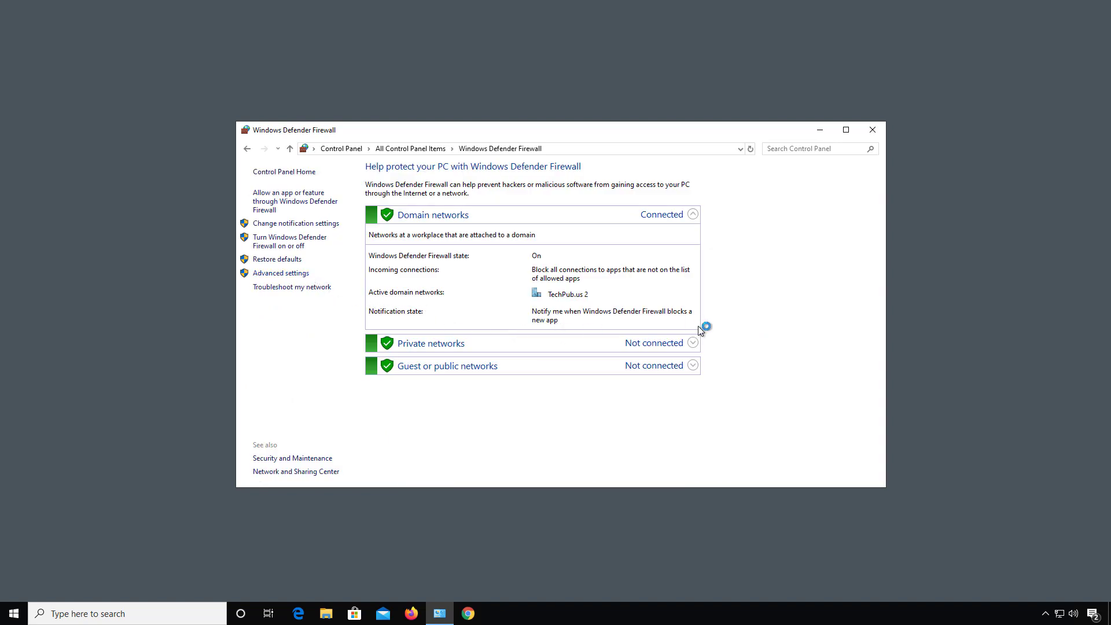
{"action": "mouse_move", "coordinate": [700, 235]}
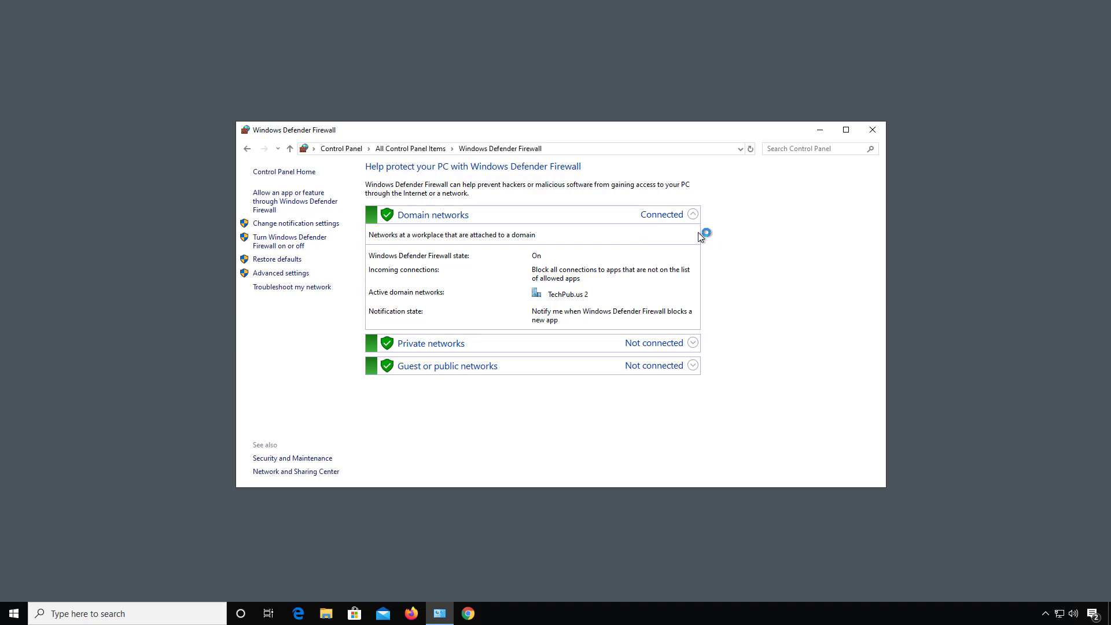
{"action": "mouse_move", "coordinate": [717, 225]}
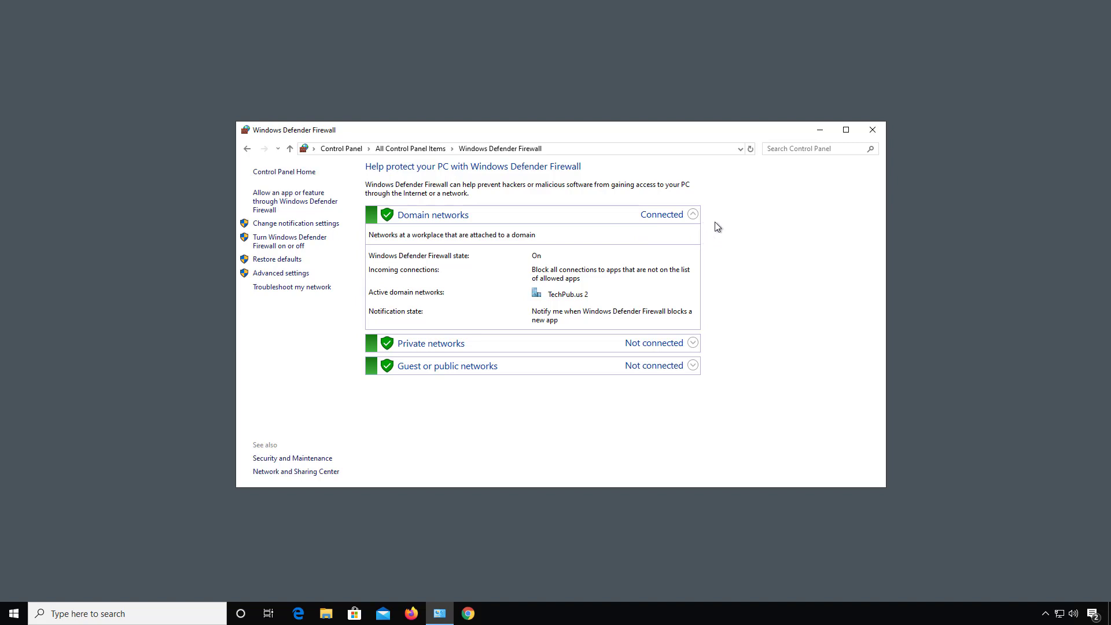
- Open Advanced settings, show the Inbound Rules list maximized and look through the rules
{"action": "left_click", "coordinate": [280, 273]}
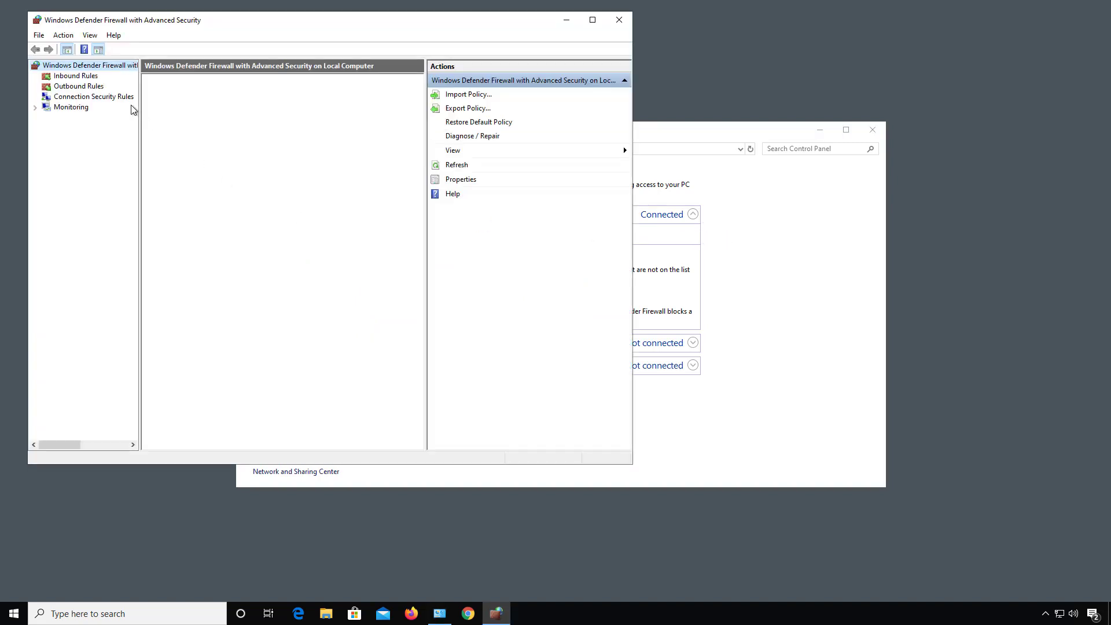
{"action": "left_click", "coordinate": [75, 76]}
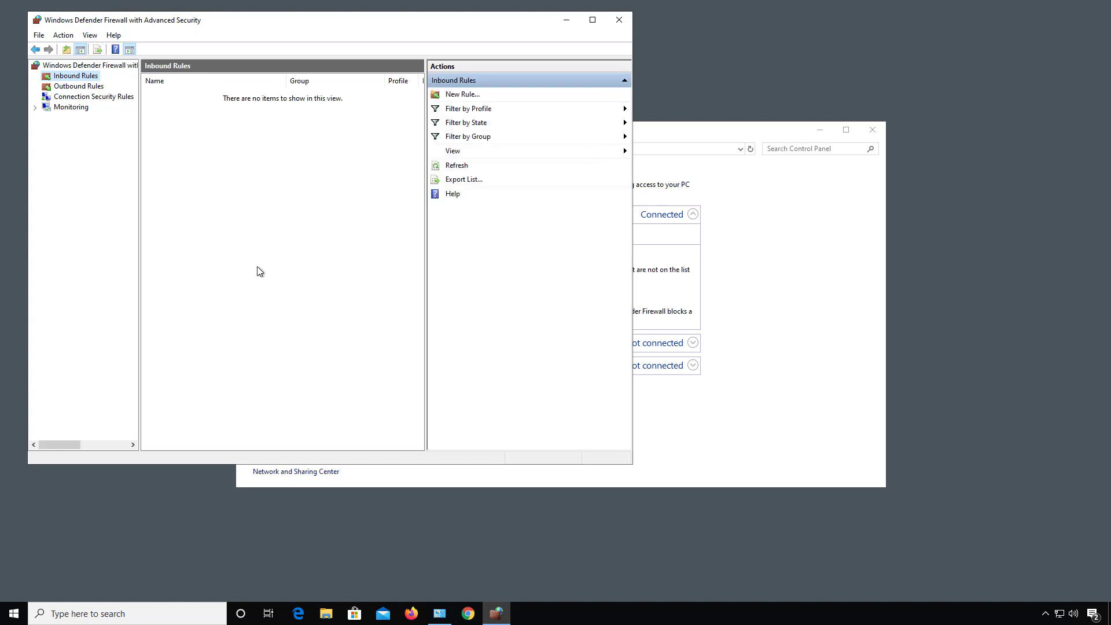
{"action": "left_click", "coordinate": [457, 165]}
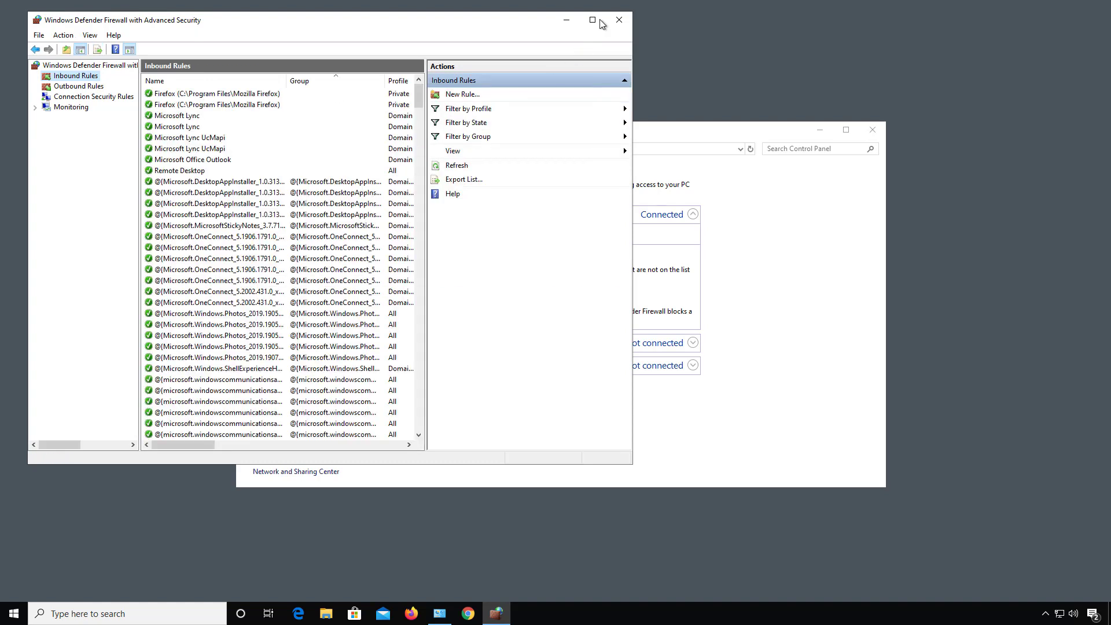
{"action": "left_click", "coordinate": [593, 19]}
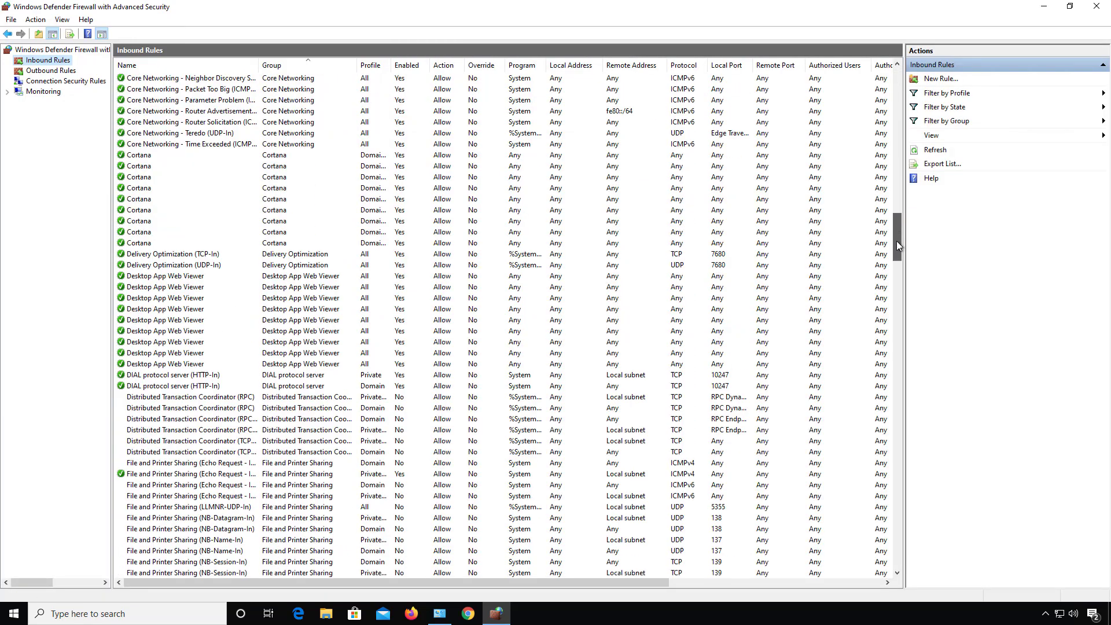
{"action": "scroll", "scroll_direction": "down", "scroll_amount": 3}
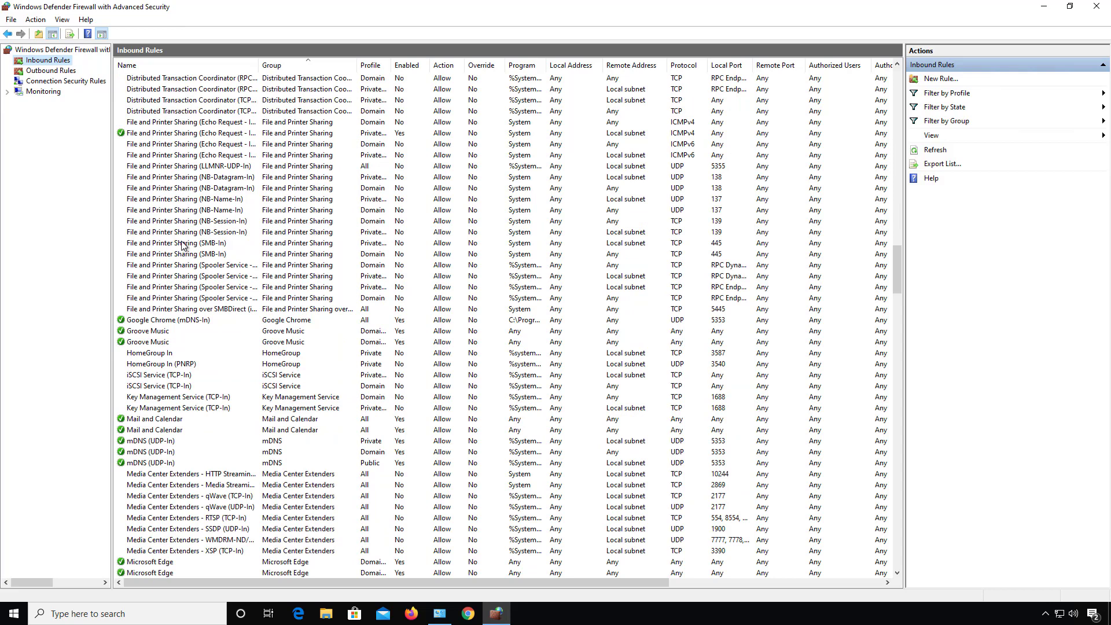
{"action": "mouse_move", "coordinate": [170, 212]}
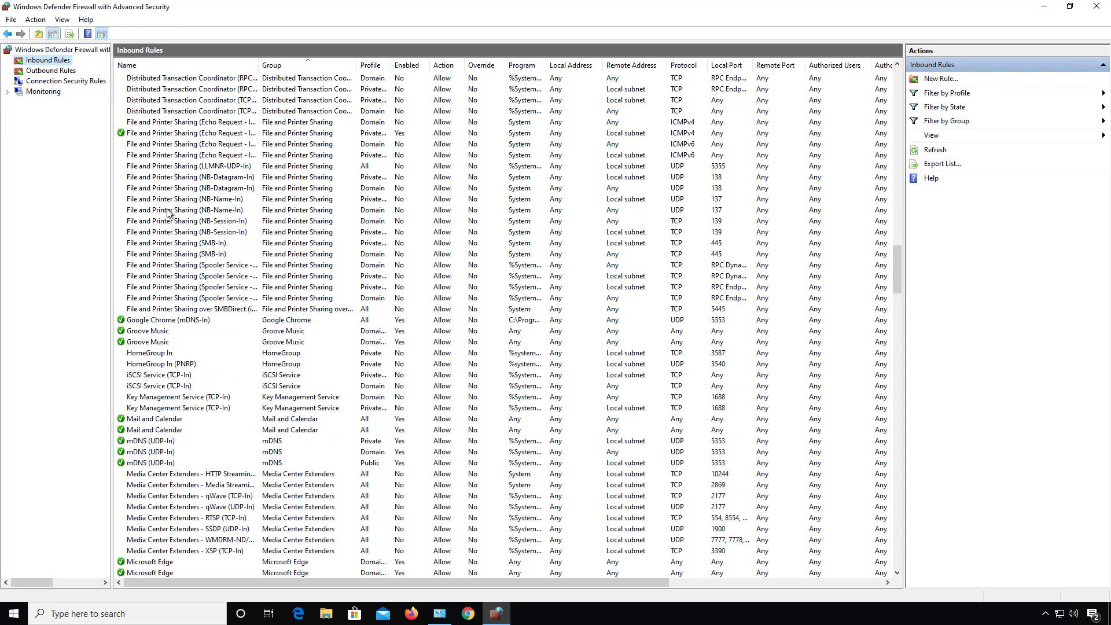
{"action": "mouse_move", "coordinate": [1048, 169]}
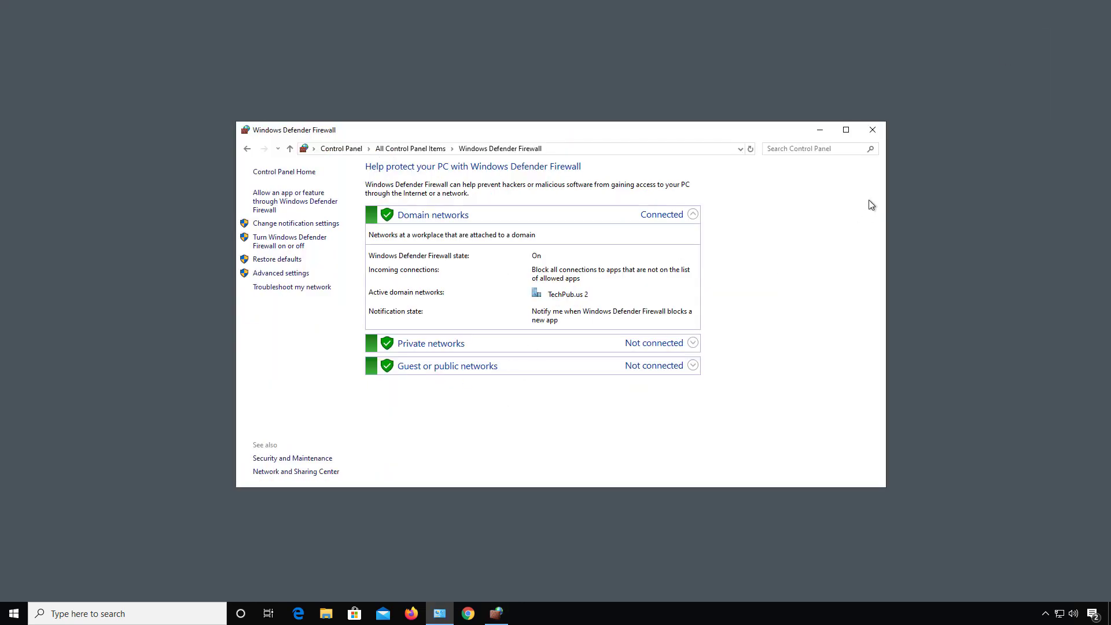
- Run netstat -an in the administrator Command Prompt and mark the 0.0.0.0:80 LISTENING line
{"action": "left_click", "coordinate": [524, 614]}
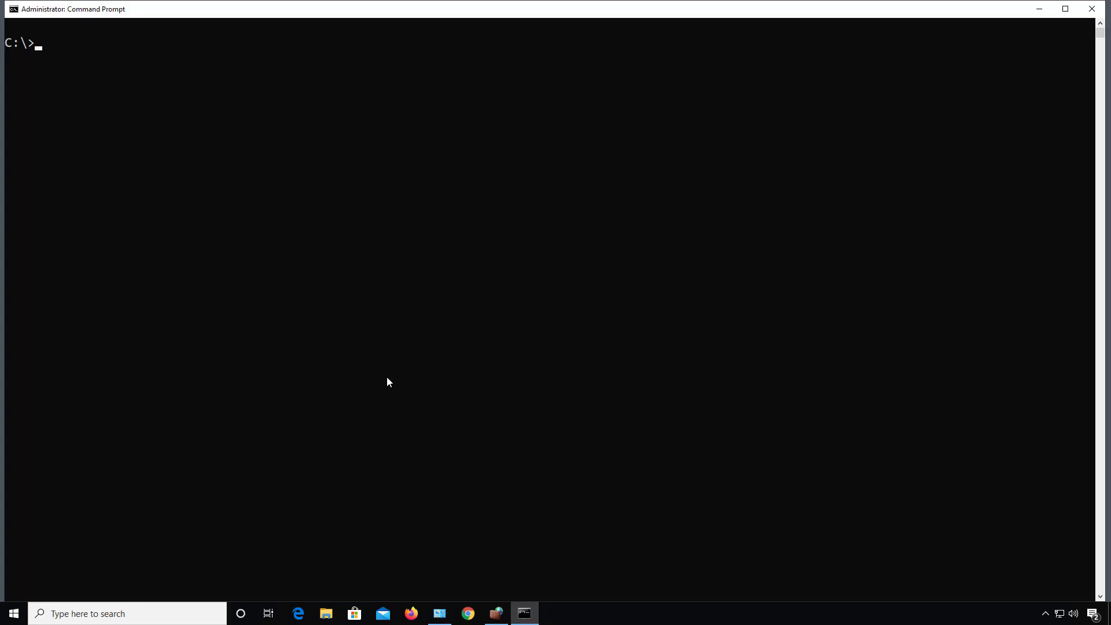
{"action": "type", "text": "netsta"}
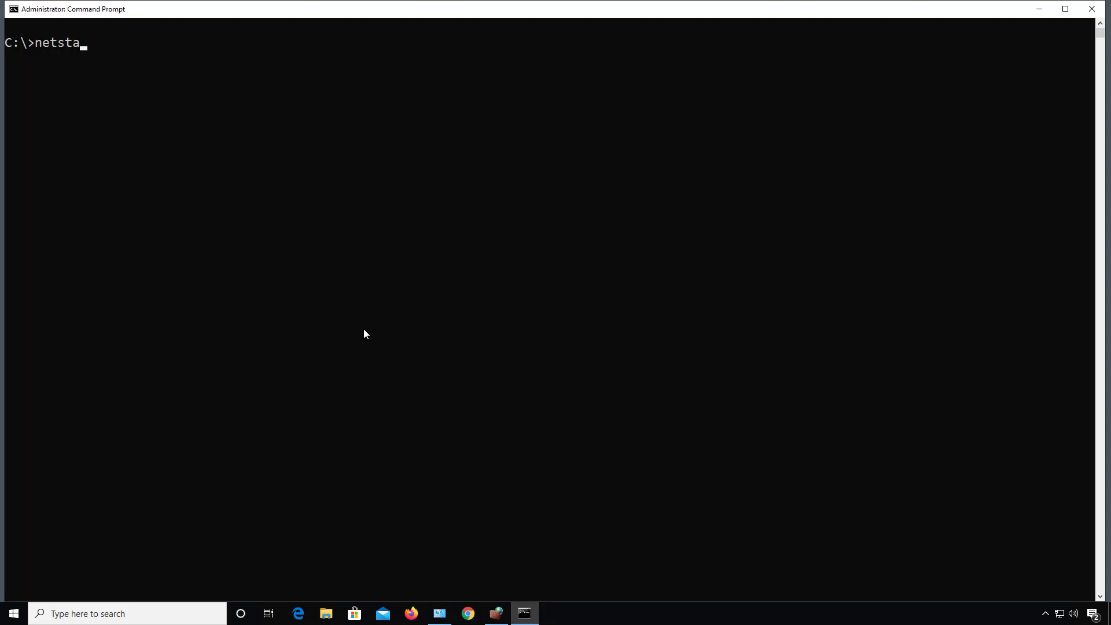
{"action": "type", "text": "t"}
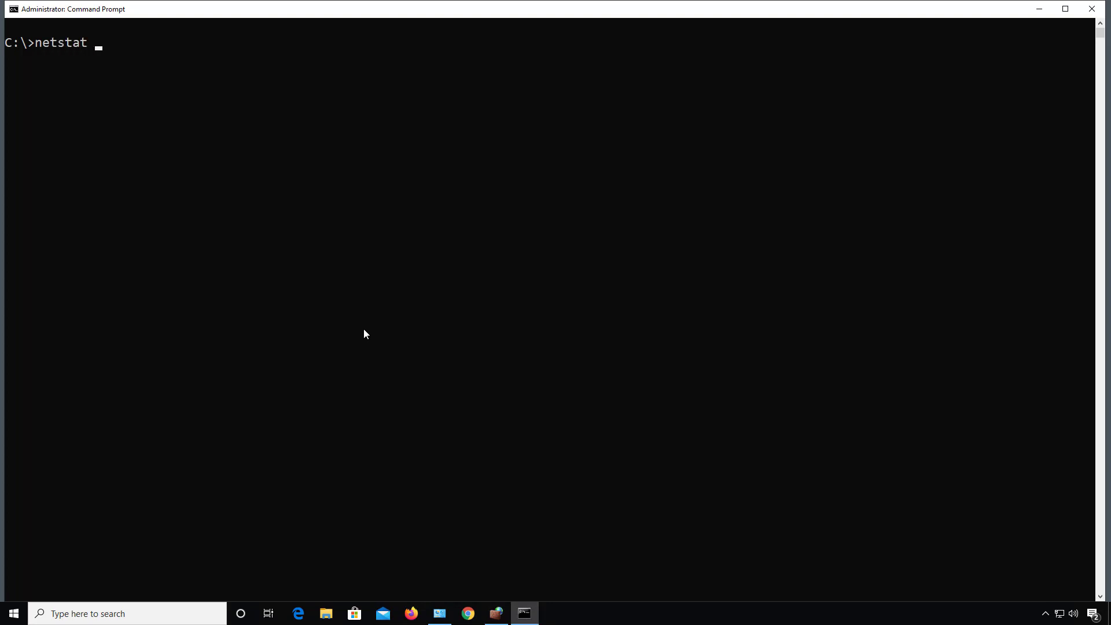
{"action": "type", "text": "-"}
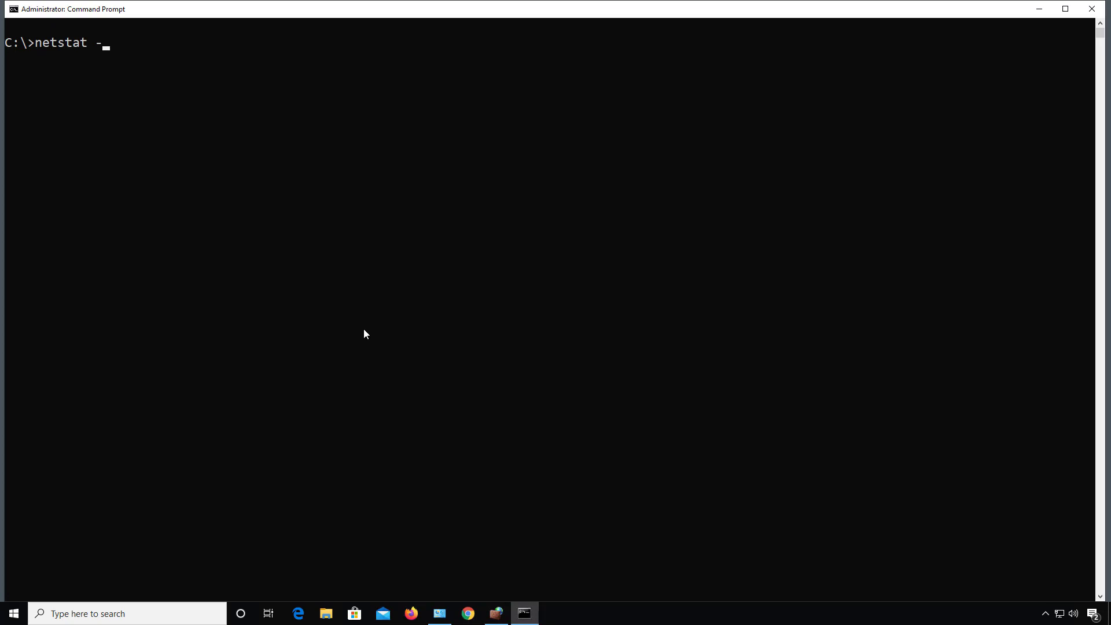
{"action": "type", "text": "an"}
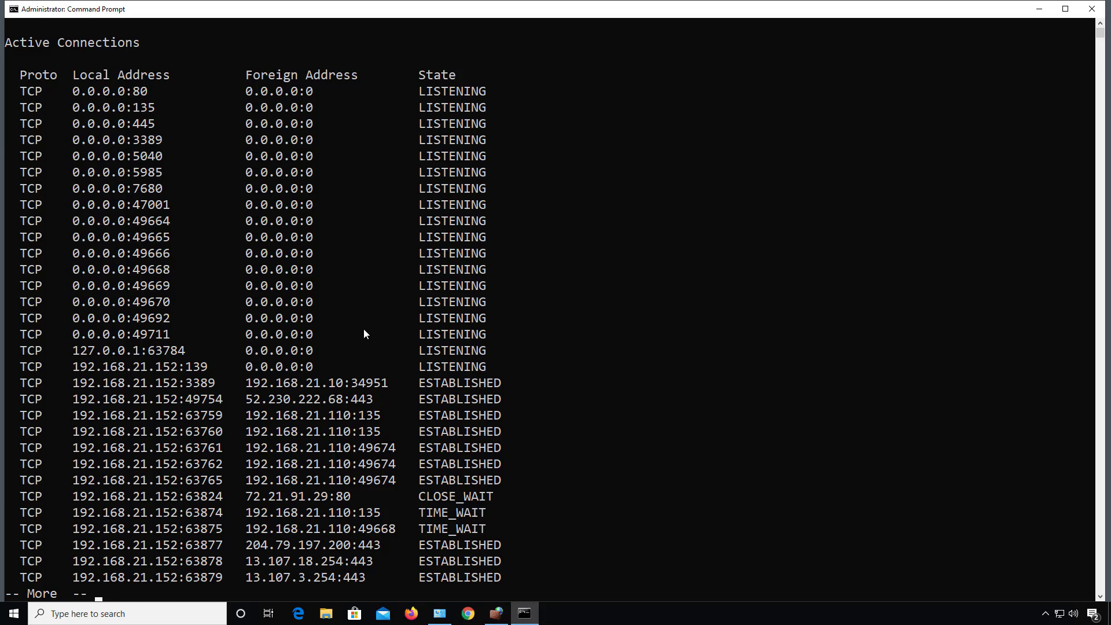
{"action": "mouse_move", "coordinate": [54, 102]}
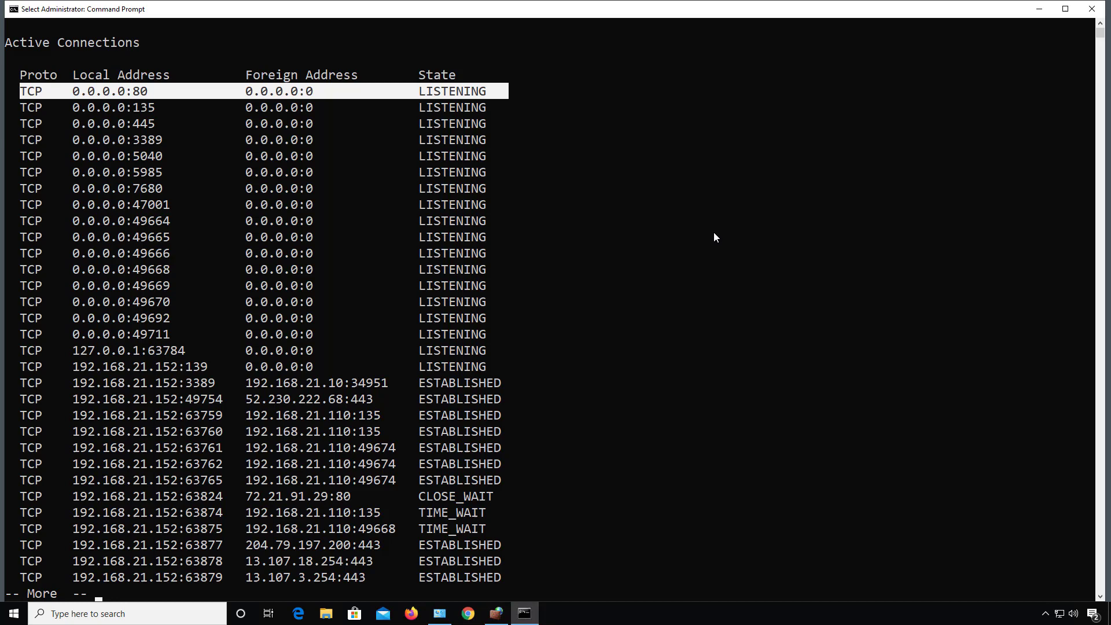
{"action": "left_click", "coordinate": [496, 614]}
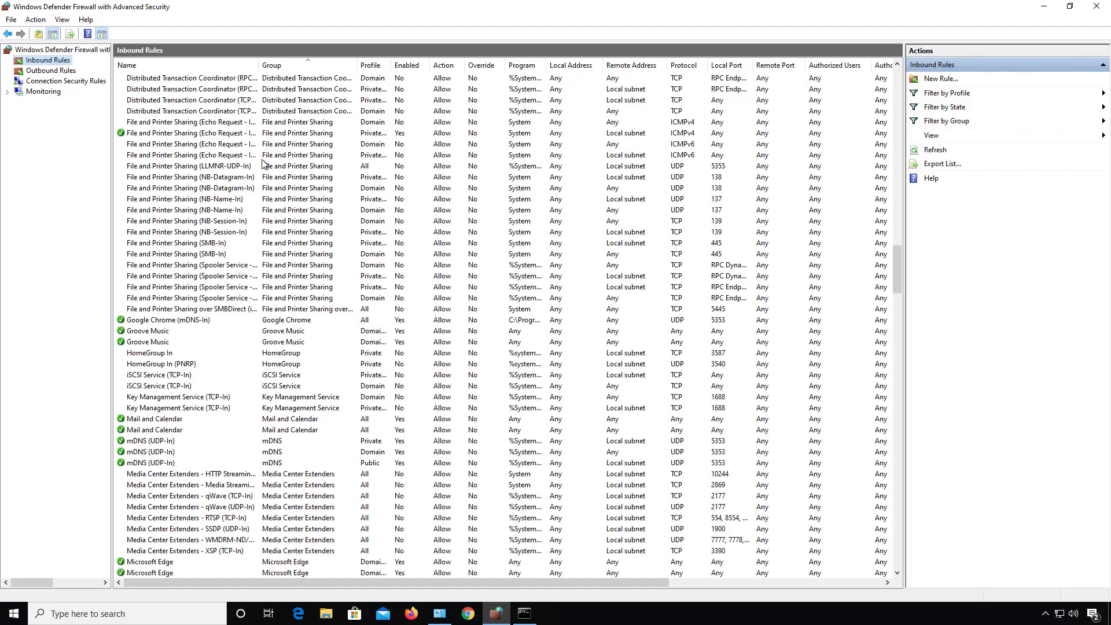
{"action": "mouse_move", "coordinate": [244, 78]}
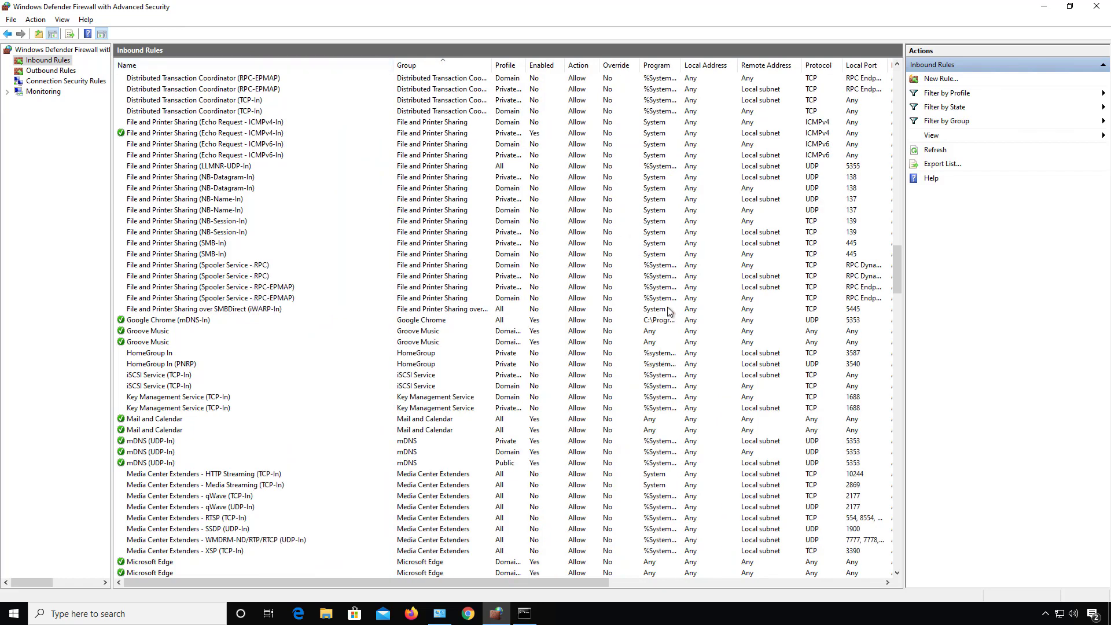
- Disable the World Wide Web Services (HTTP Traffic-In) inbound rule for port 80
{"action": "scroll", "scroll_direction": "down", "scroll_amount": 3}
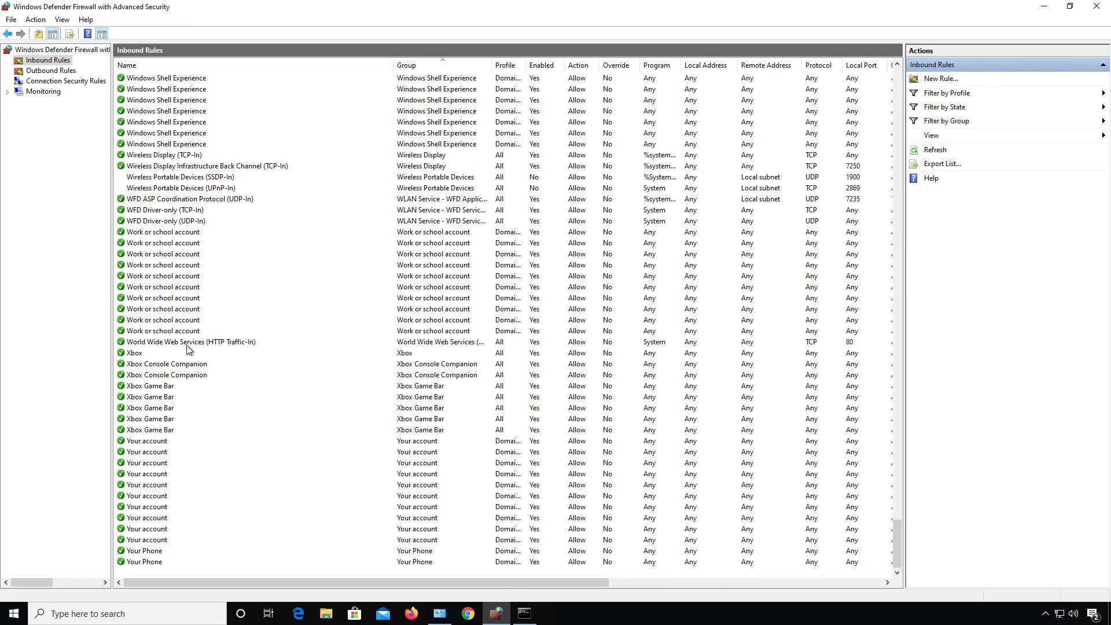
{"action": "left_click", "coordinate": [190, 341]}
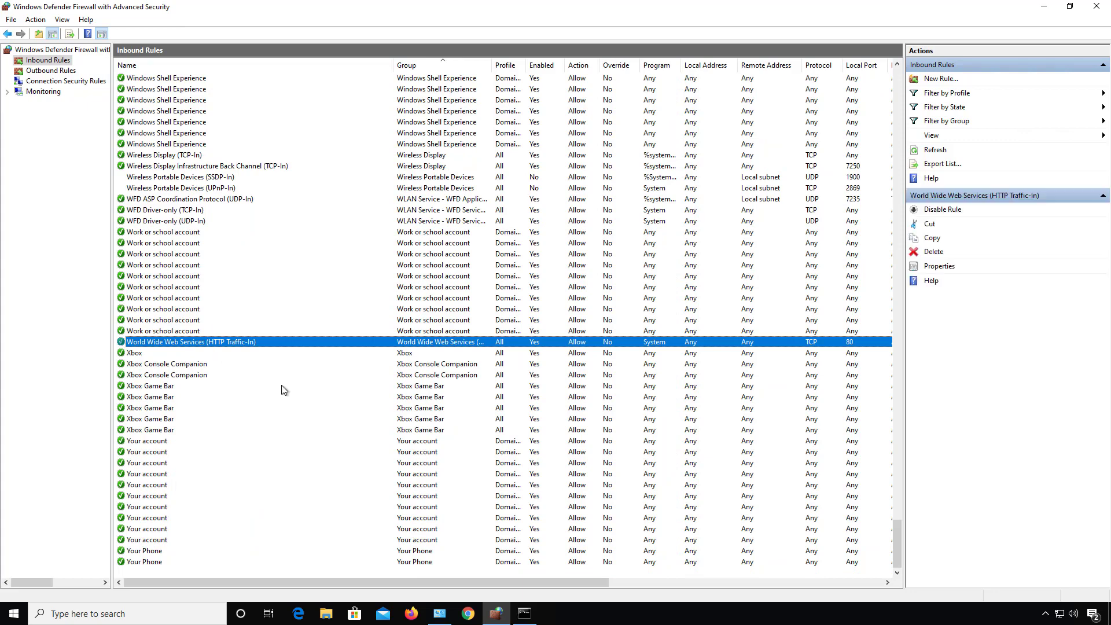
{"action": "mouse_move", "coordinate": [427, 375]}
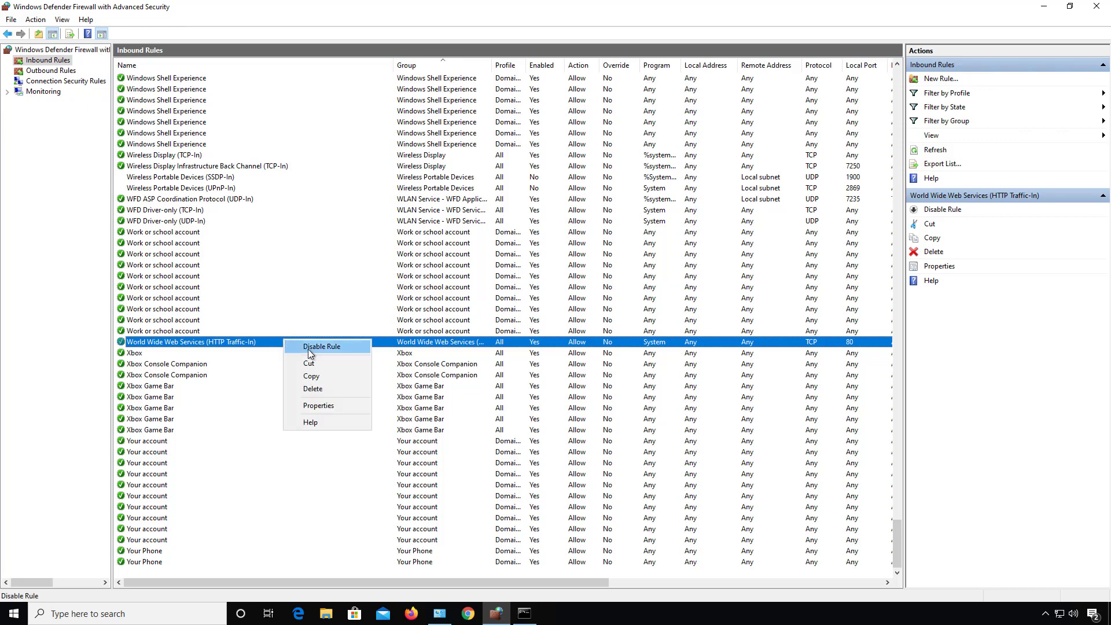
{"action": "left_click", "coordinate": [320, 346]}
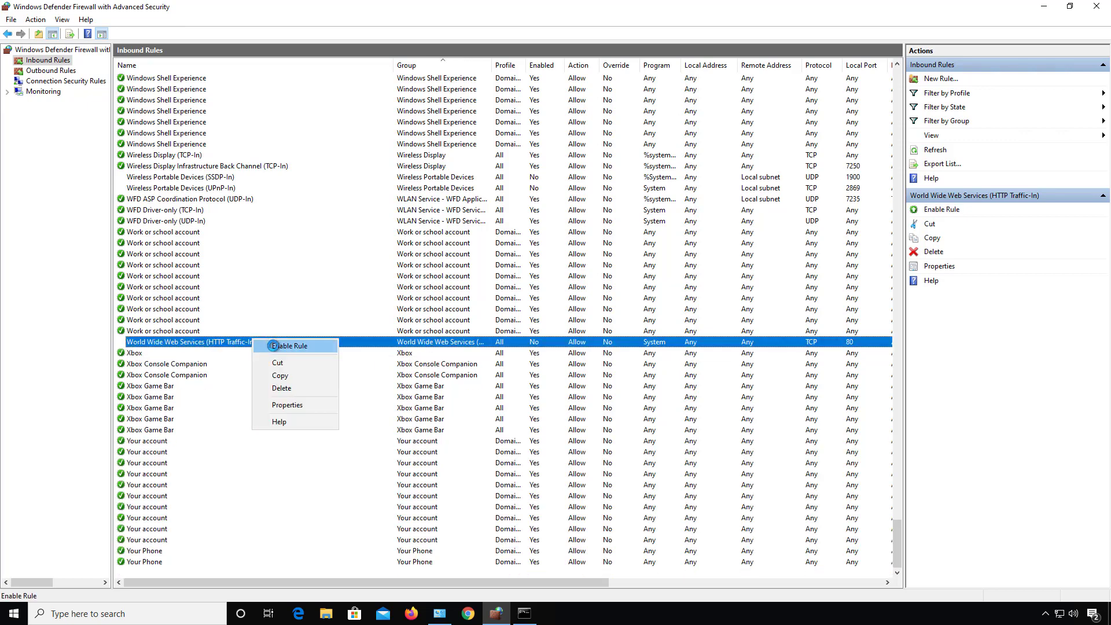
{"action": "left_click", "coordinate": [289, 346]}
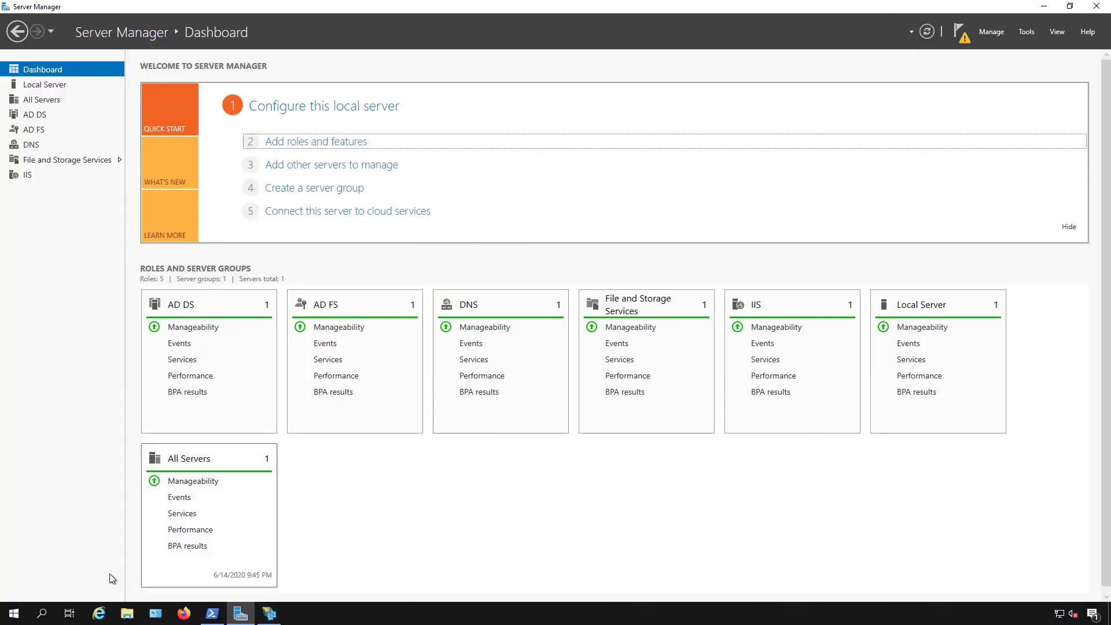
- Launch cmd as administrator via Run, then start Add Roles and Features in Server Manager
{"action": "right_click", "coordinate": [12, 614]}
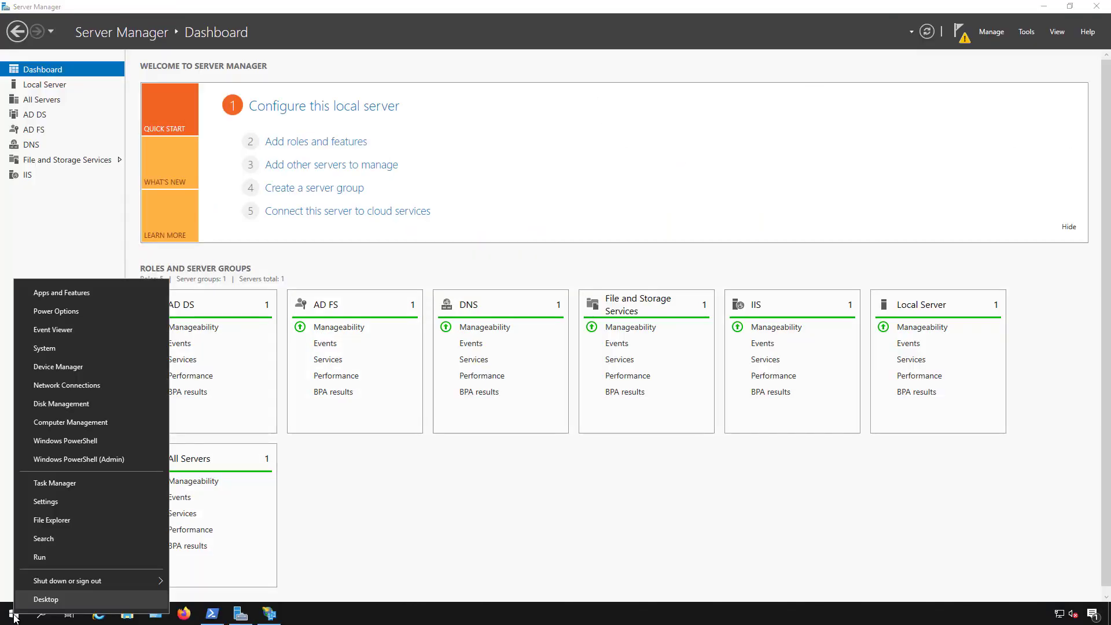
{"action": "left_click", "coordinate": [40, 559]}
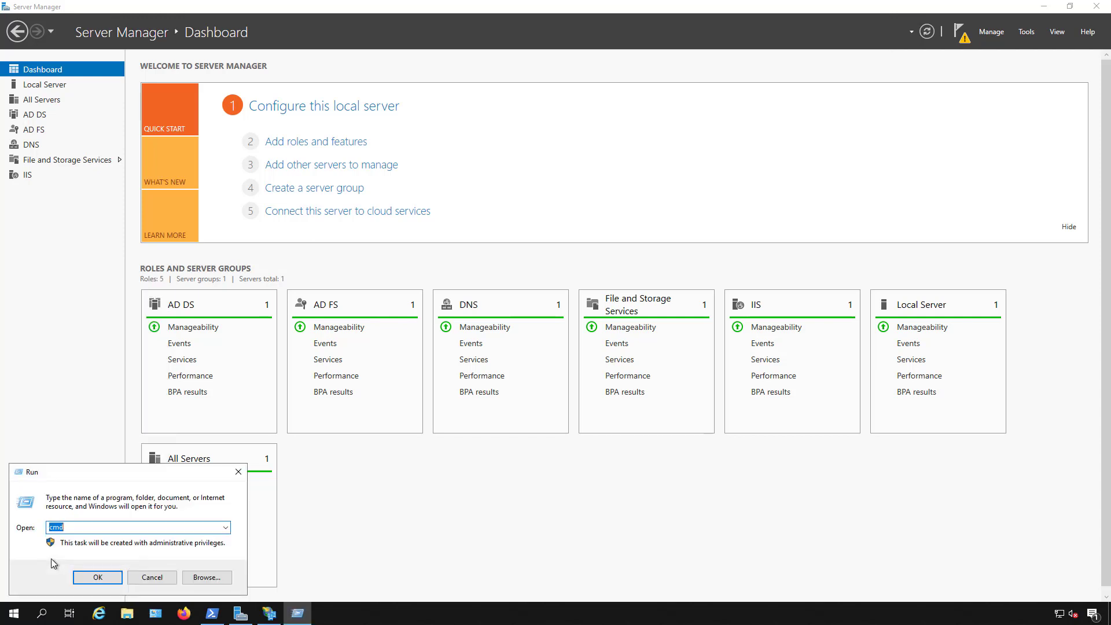
{"action": "left_click", "coordinate": [97, 577]}
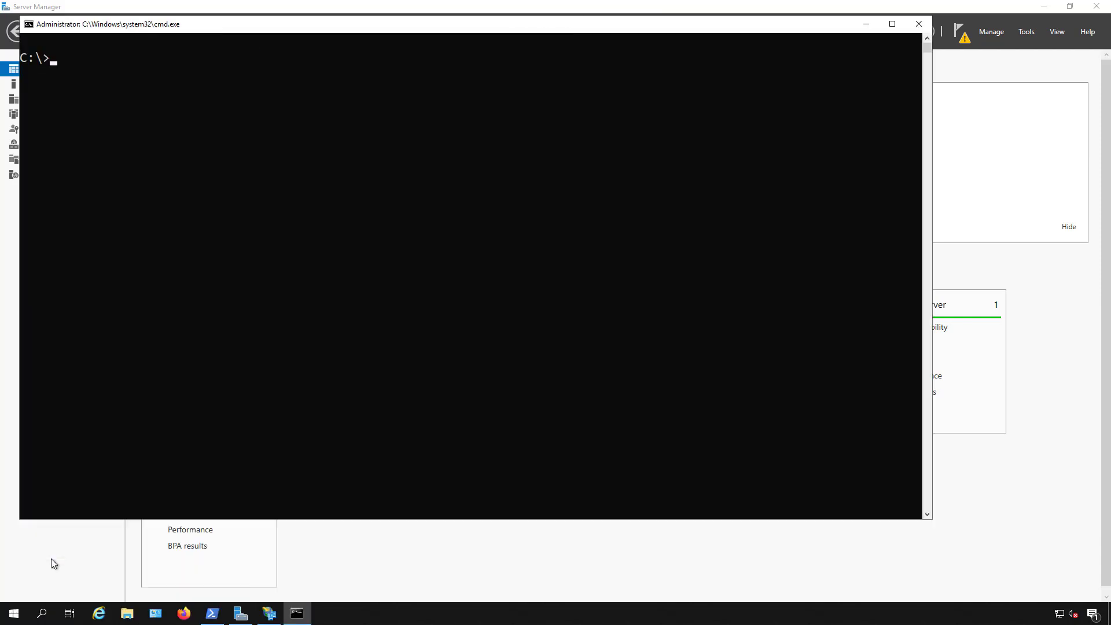
{"action": "mouse_move", "coordinate": [258, 411]}
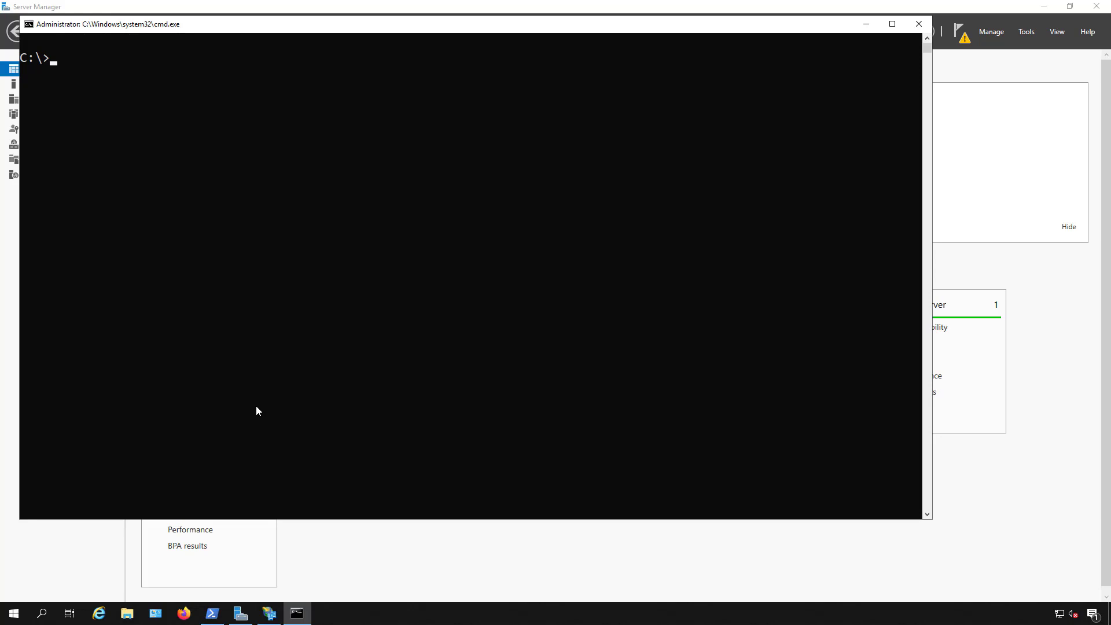
{"action": "mouse_move", "coordinate": [1013, 271]}
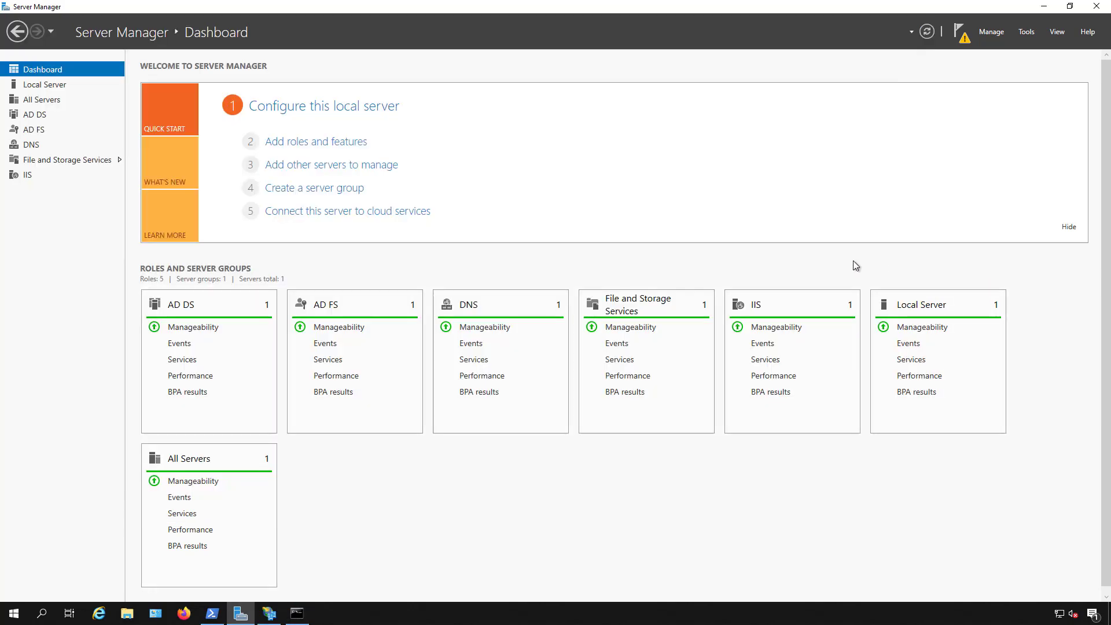
{"action": "left_click", "coordinate": [315, 141]}
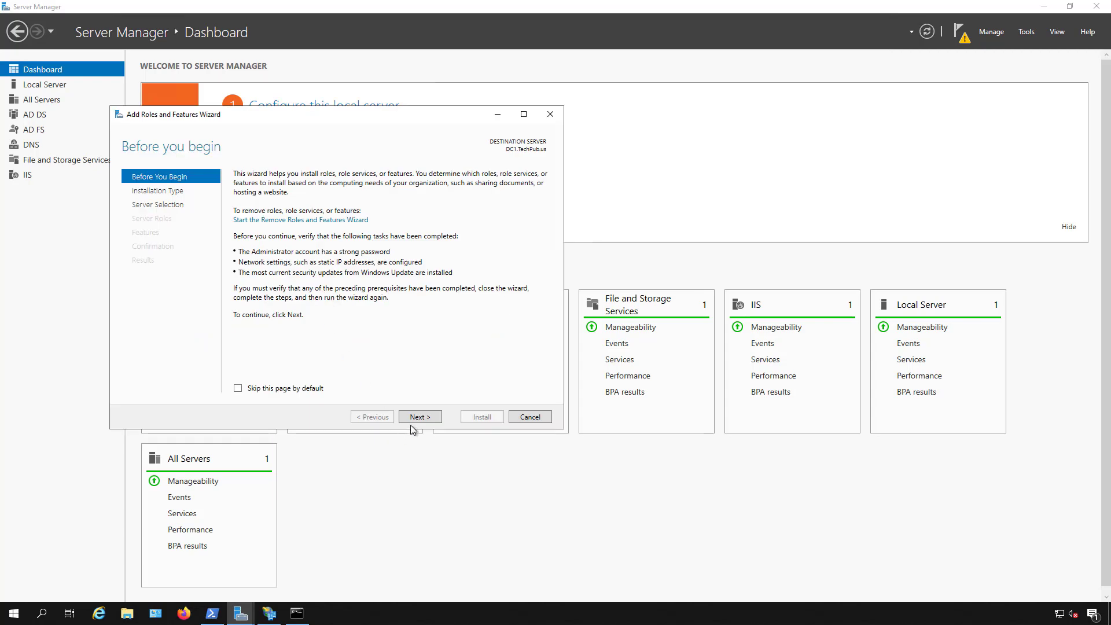
- Advance the wizard to the Features page and select Telnet Client (Installed)
{"action": "left_click", "coordinate": [418, 417]}
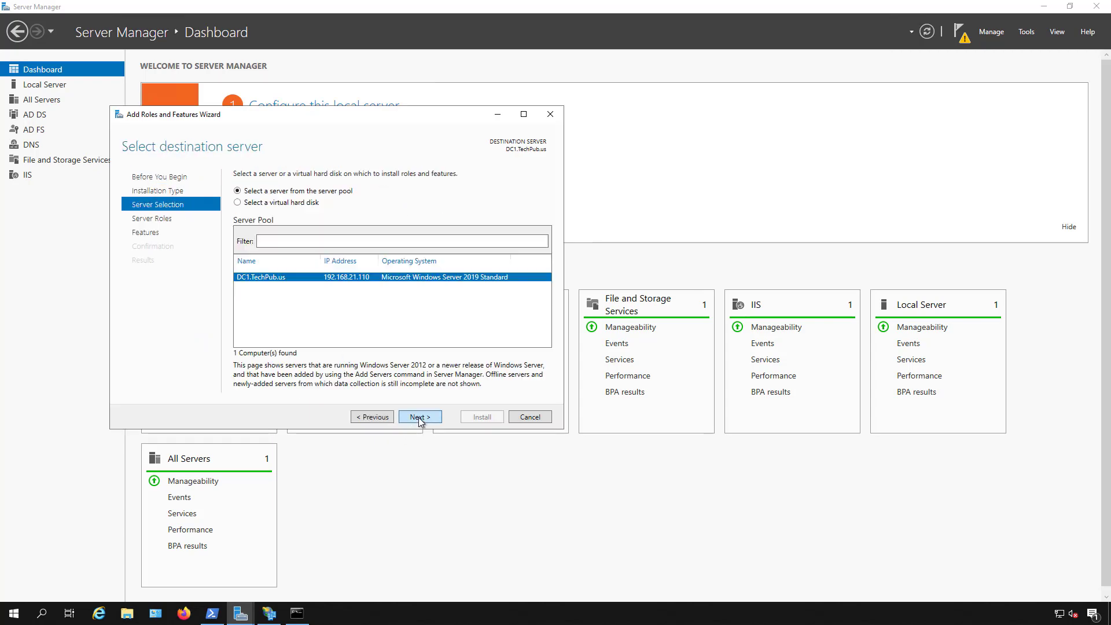
{"action": "left_click", "coordinate": [418, 416]}
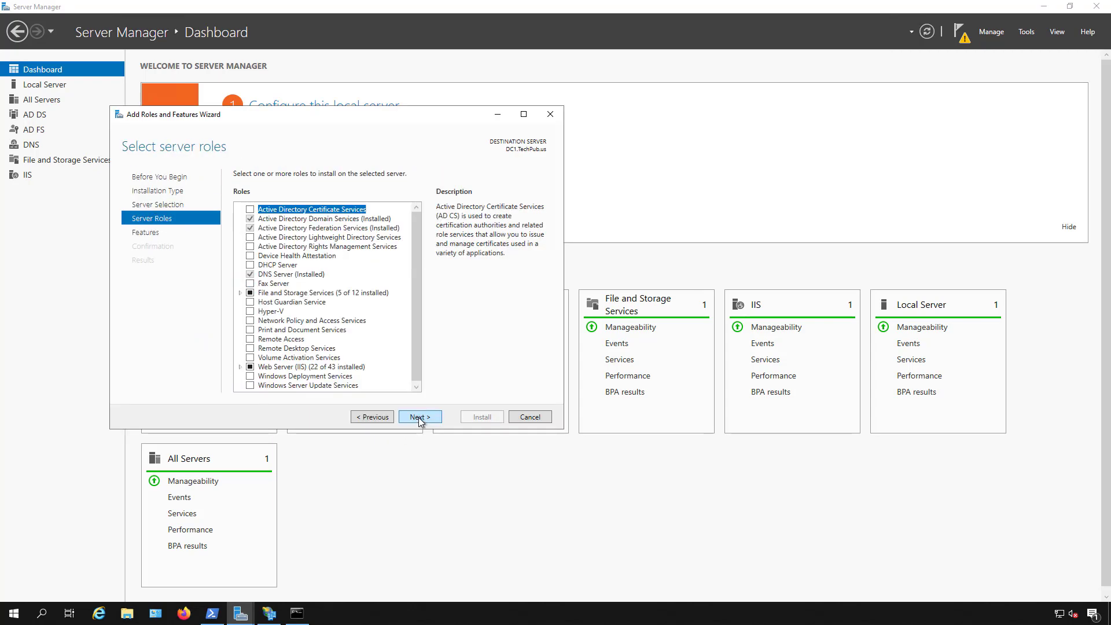
{"action": "left_click", "coordinate": [419, 417]}
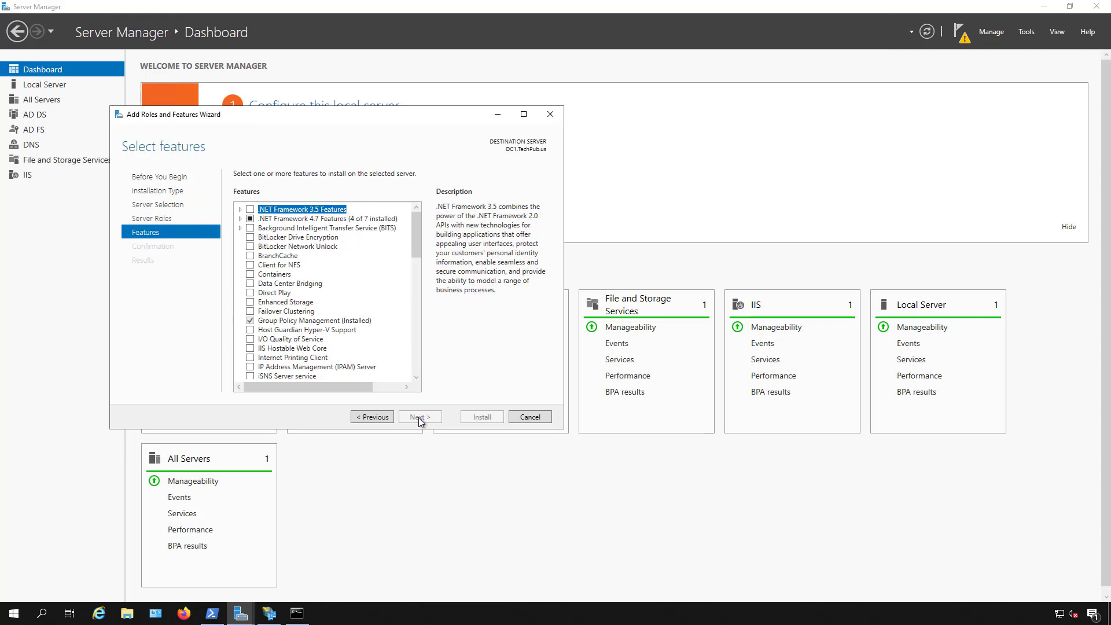
{"action": "scroll", "scroll_direction": "down", "scroll_amount": 3}
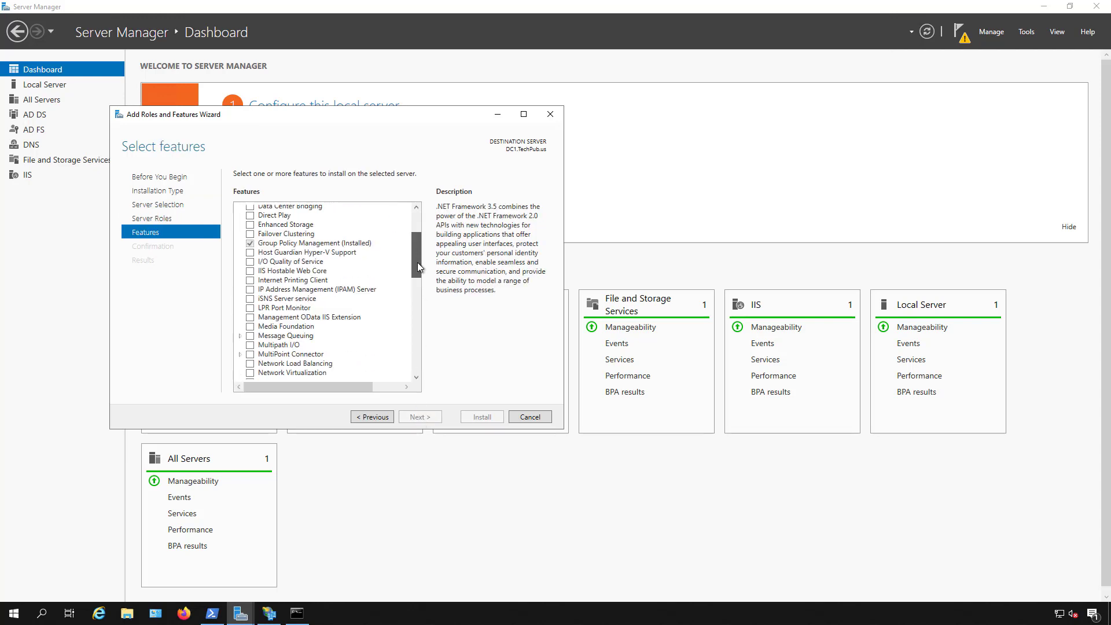
{"action": "scroll", "scroll_direction": "down", "scroll_amount": 3}
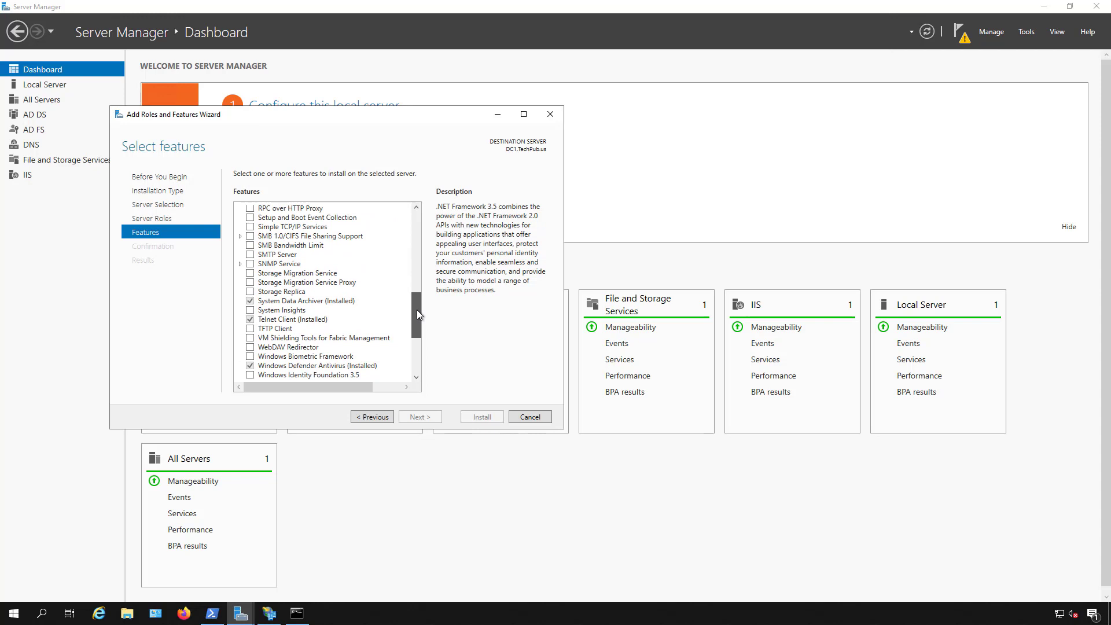
{"action": "left_click", "coordinate": [291, 320]}
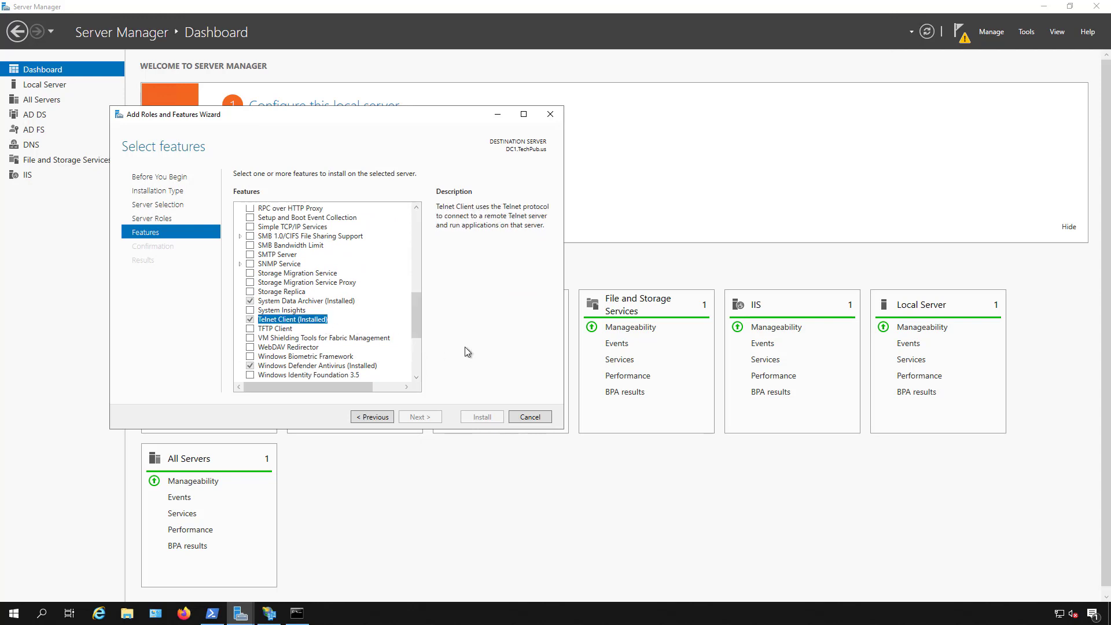
{"action": "mouse_move", "coordinate": [493, 414]}
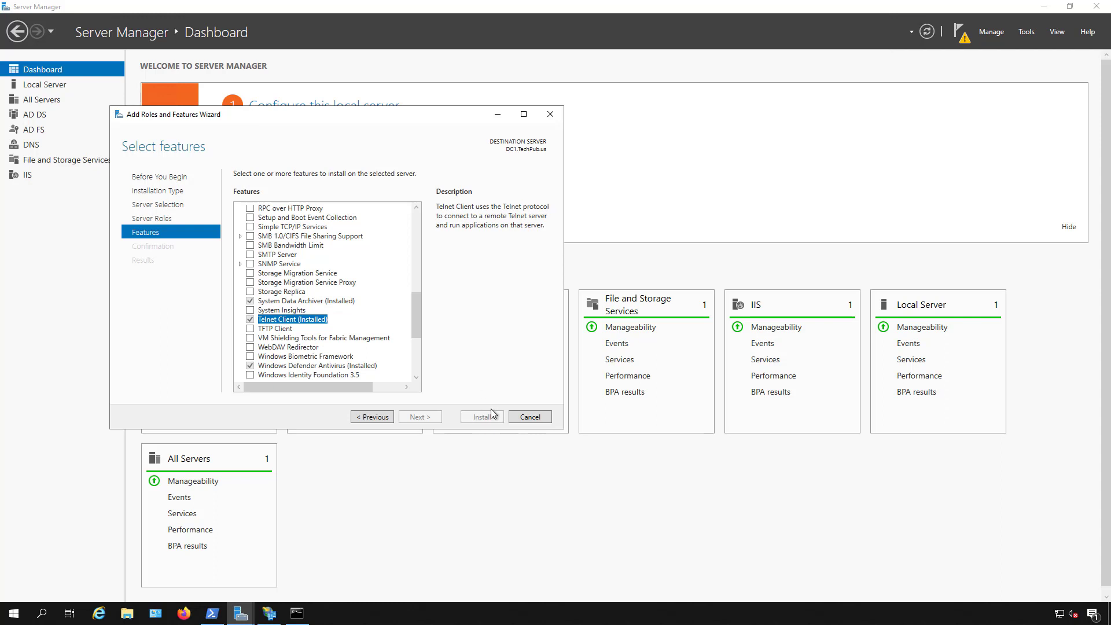
{"action": "mouse_move", "coordinate": [529, 417]}
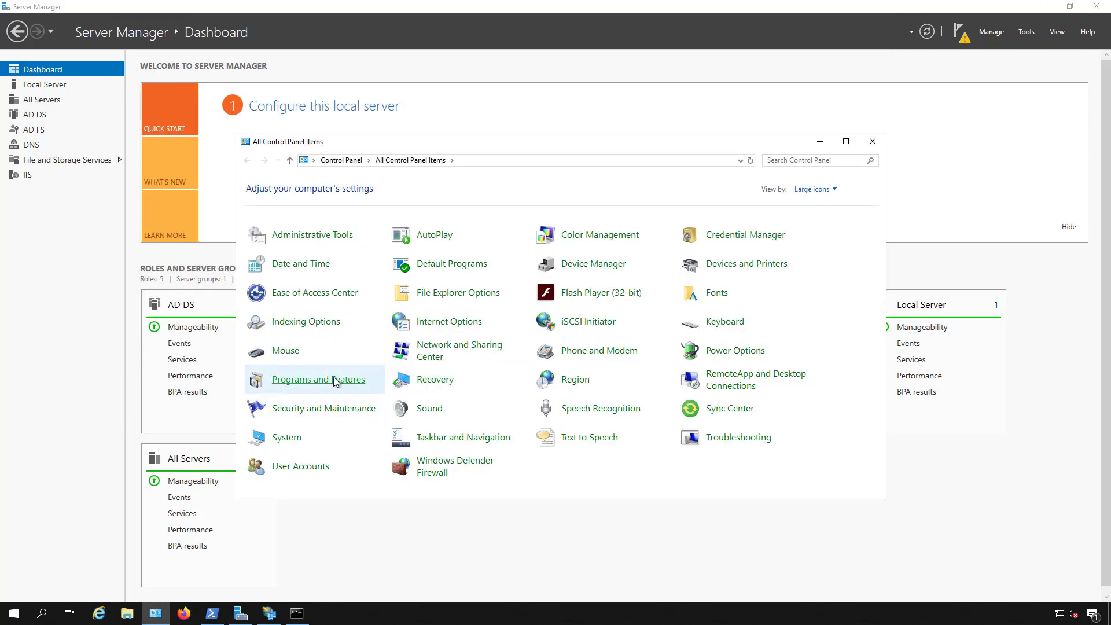
- Open Programs and Features in Control Panel, then bring the Command Prompt back to front
{"action": "left_click", "coordinate": [319, 380]}
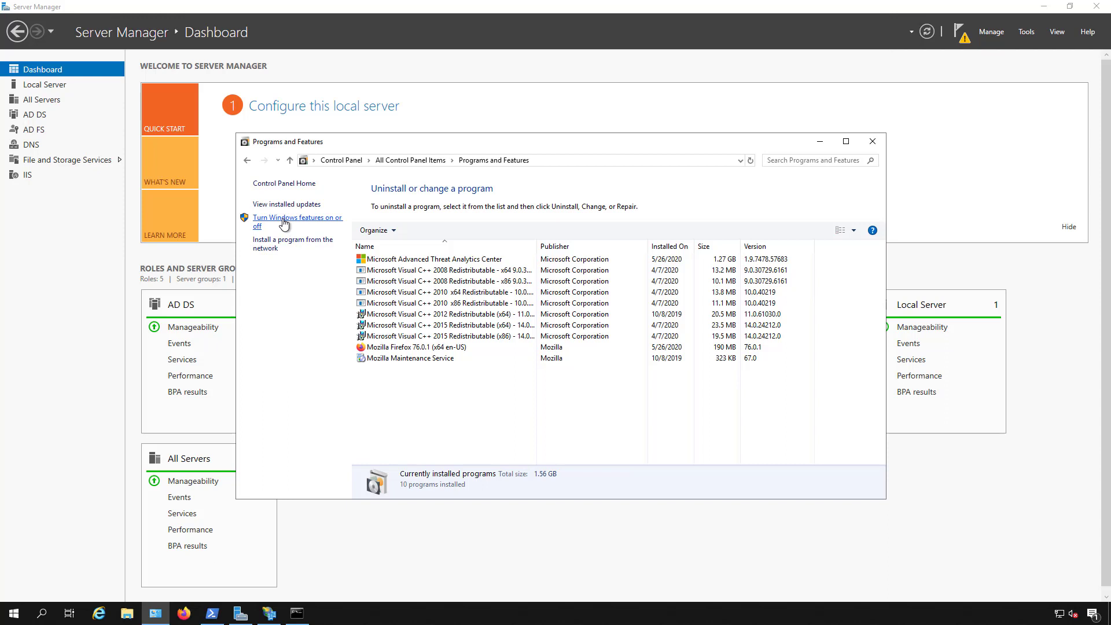
{"action": "mouse_move", "coordinate": [819, 141]}
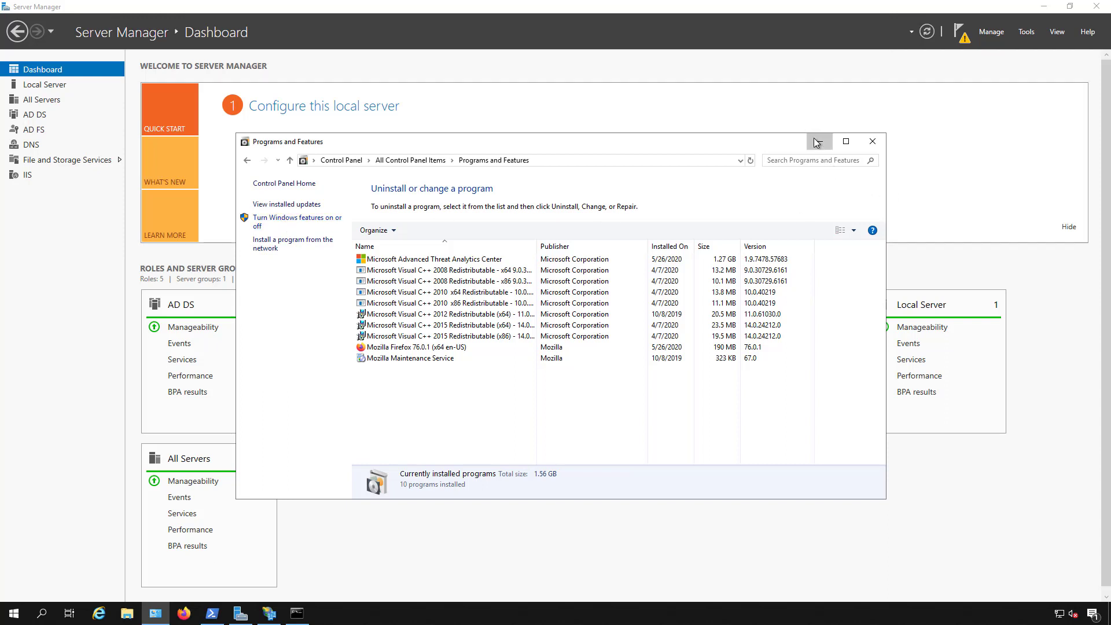
{"action": "left_click", "coordinate": [296, 614]}
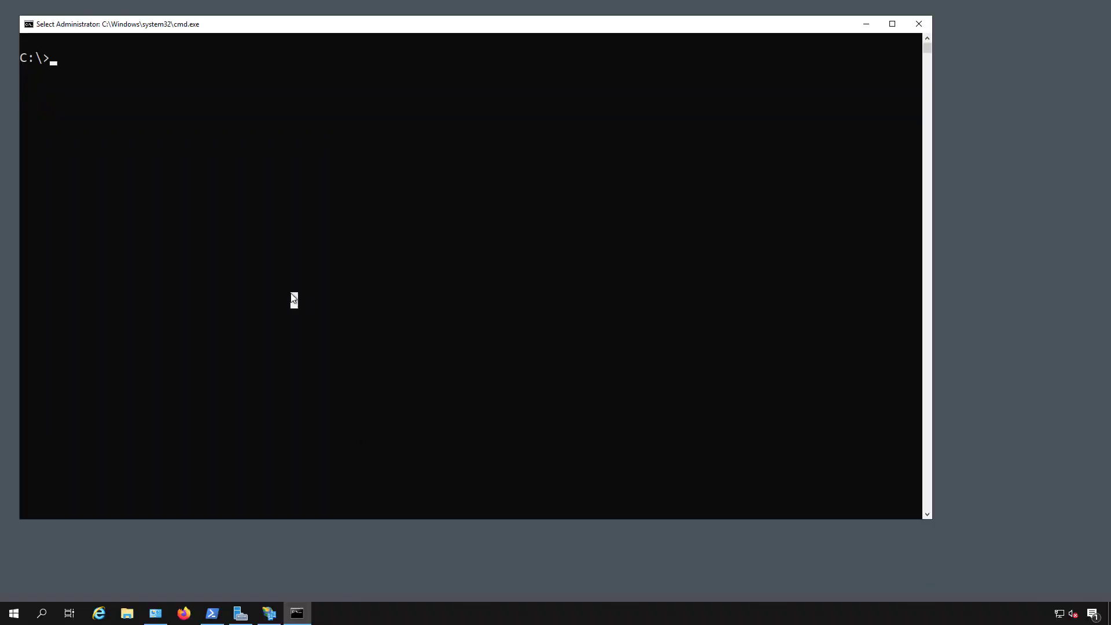
- Enter the command telnet 192.168.21.152 80 in Command Prompt
{"action": "type", "text": "telnet"}
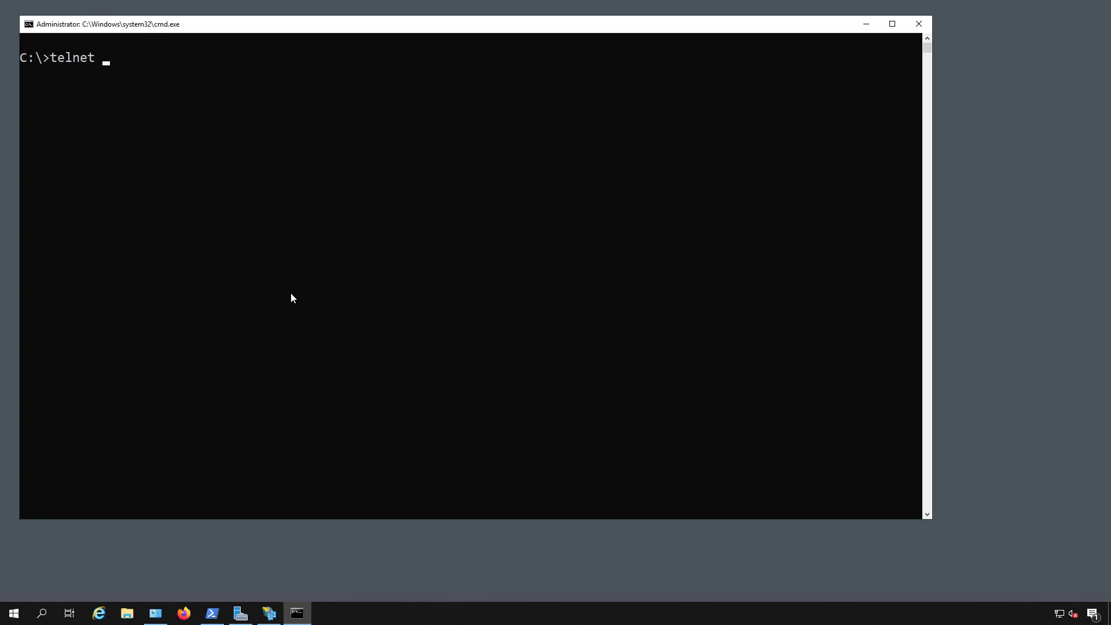
{"action": "type", "text": "192."}
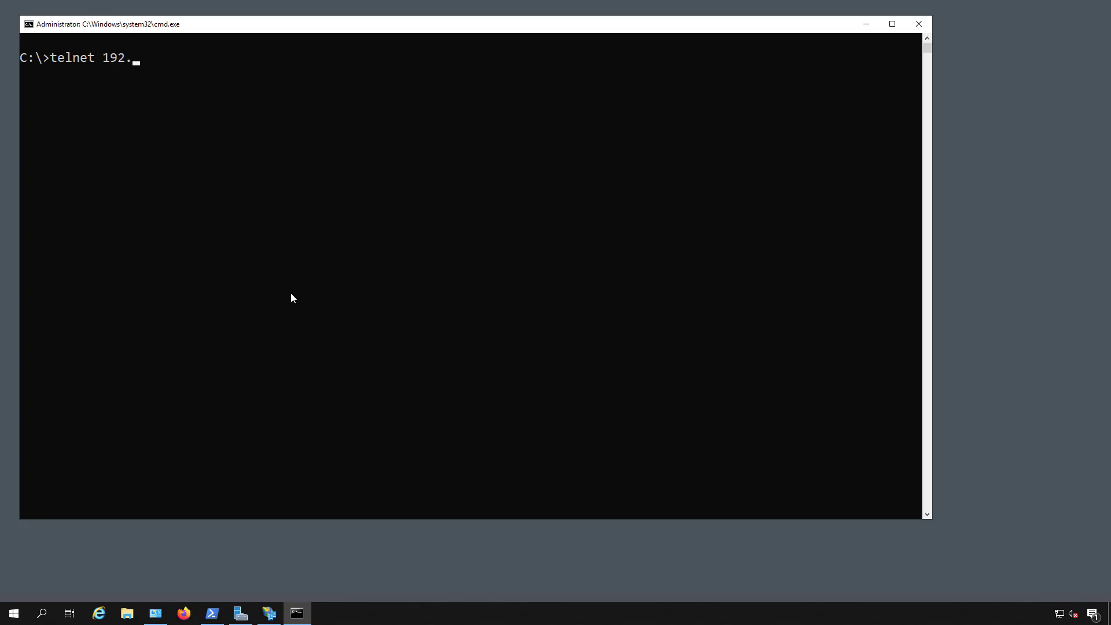
{"action": "type", "text": "168.21."}
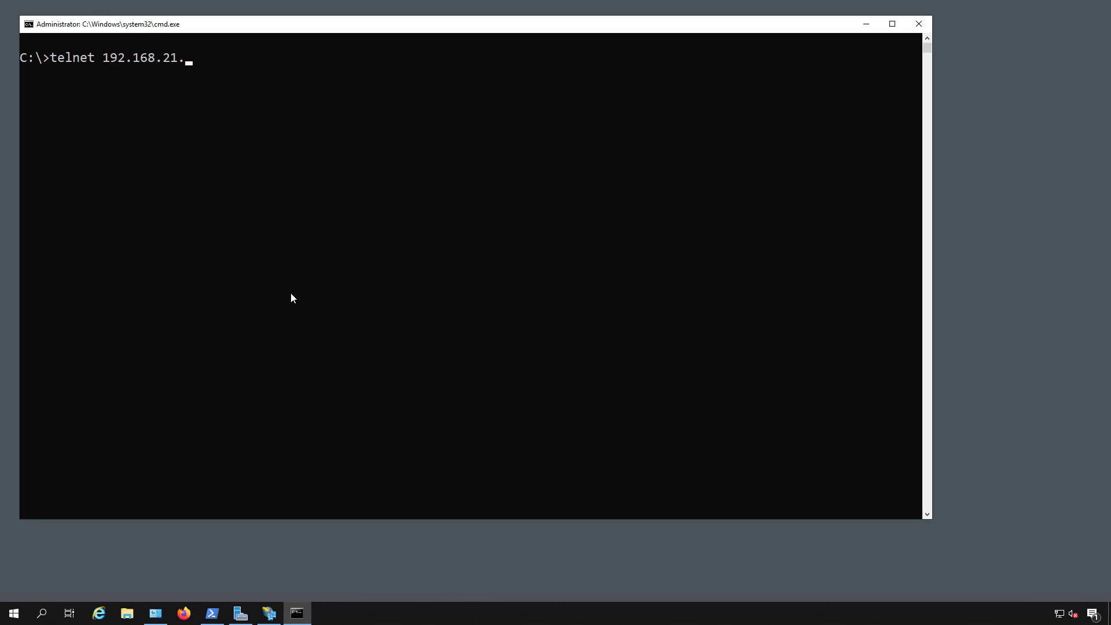
{"action": "type", "text": "152"}
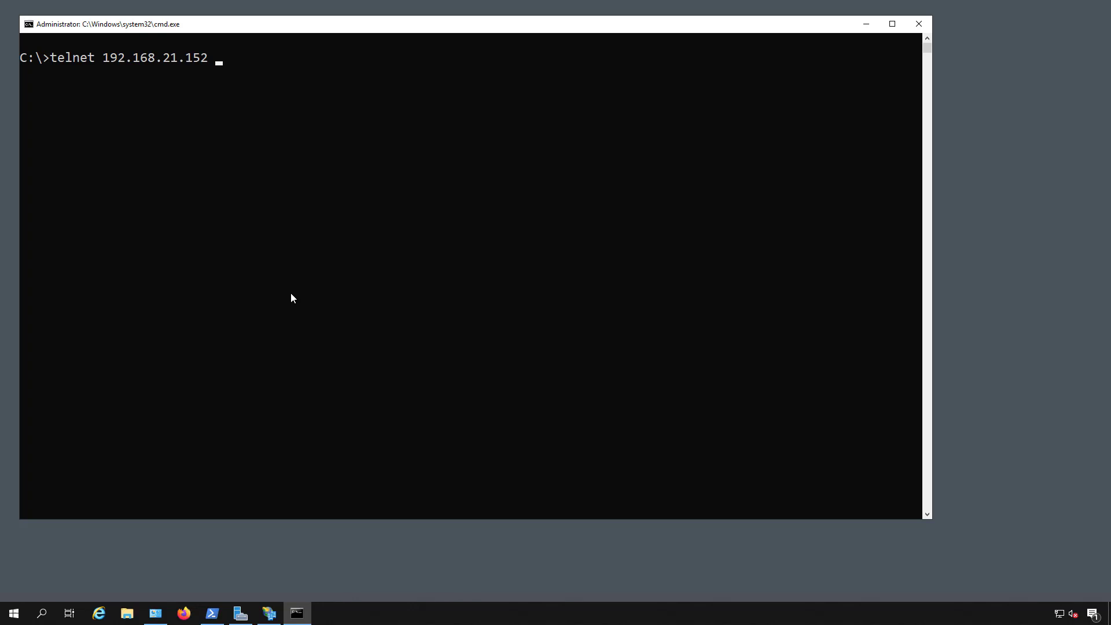
{"action": "type", "text": "80"}
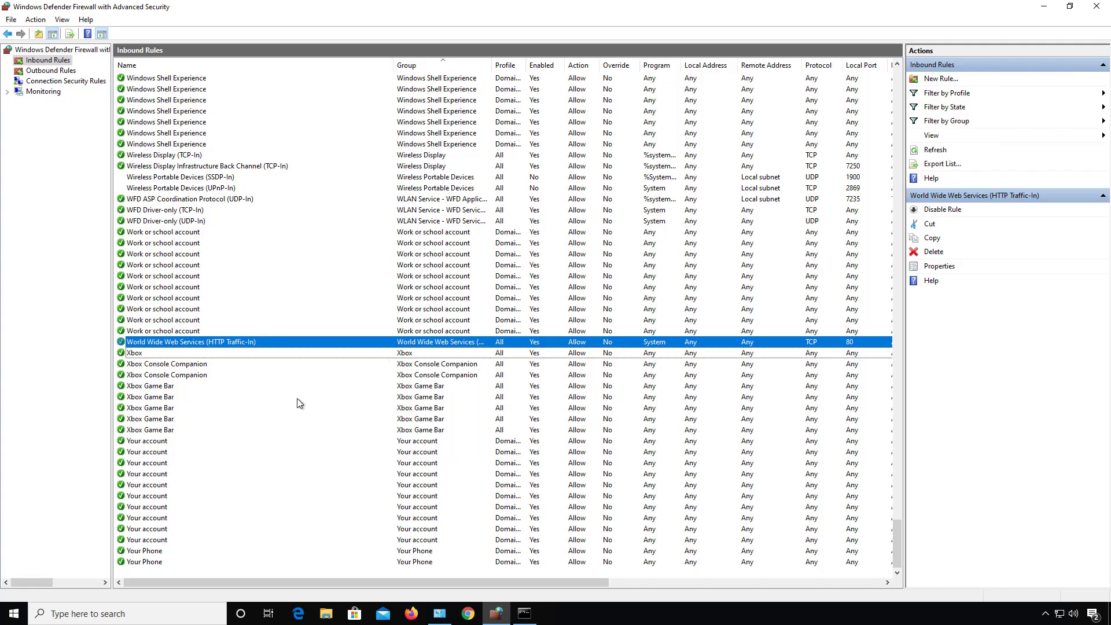
{"action": "mouse_move", "coordinate": [223, 348]}
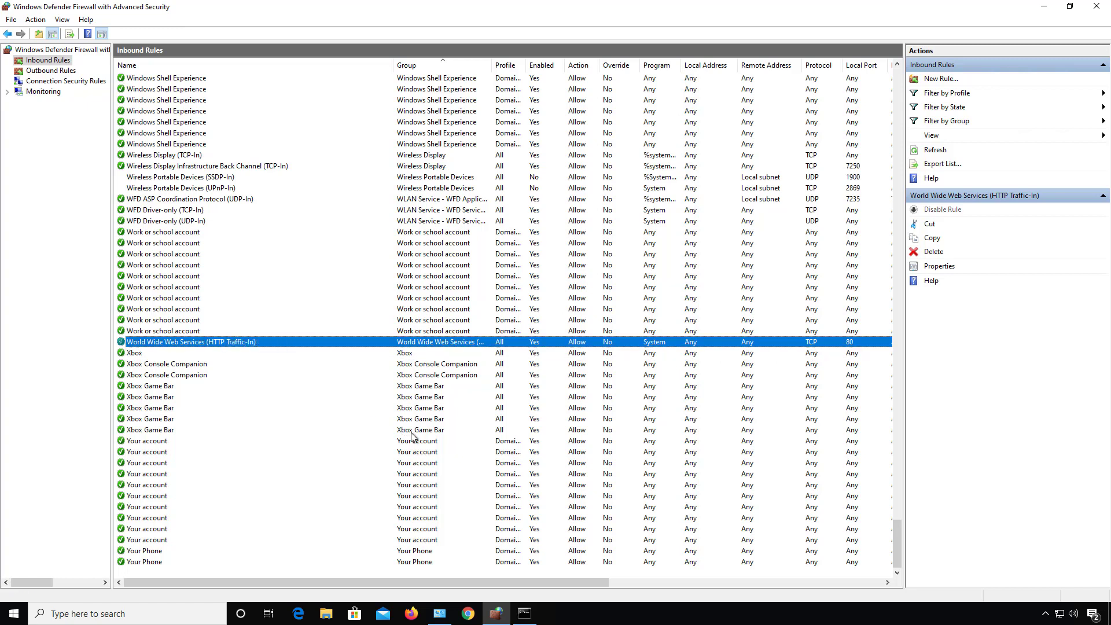
- Turn off the HTTP Traffic-In port 80 rule and return to the Command Prompt
{"action": "left_click", "coordinate": [936, 210]}
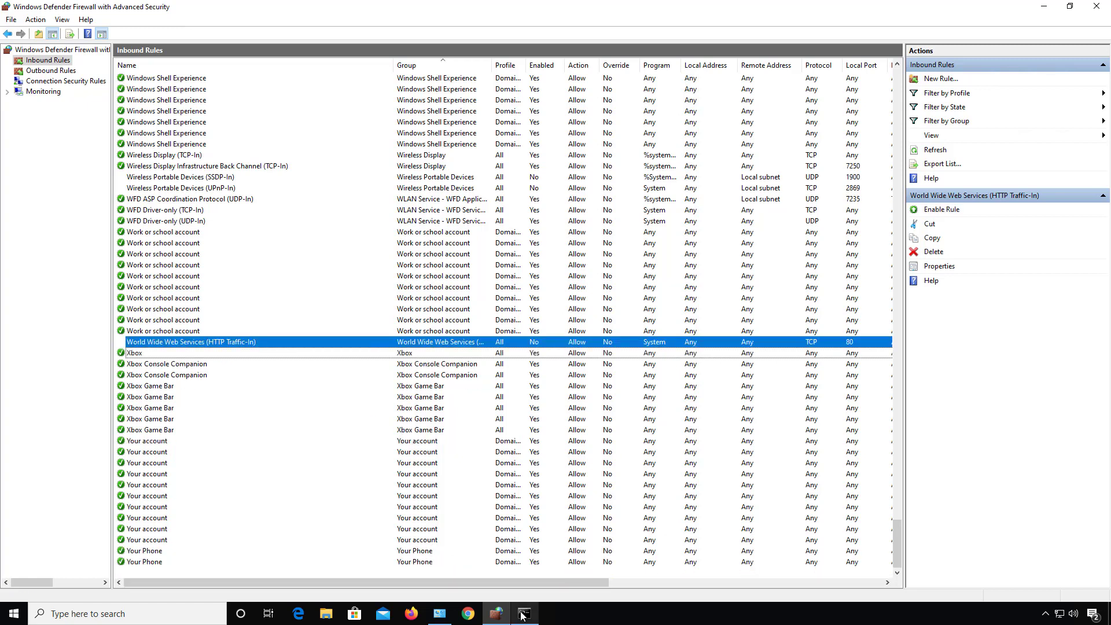
{"action": "left_click", "coordinate": [523, 614]}
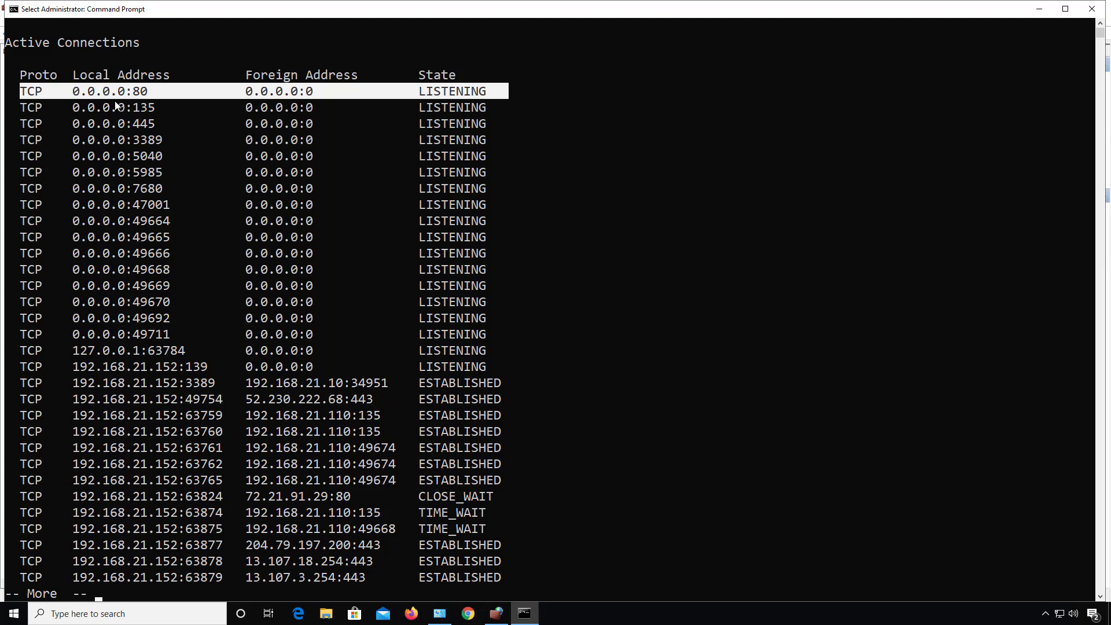
{"action": "mouse_move", "coordinate": [584, 116]}
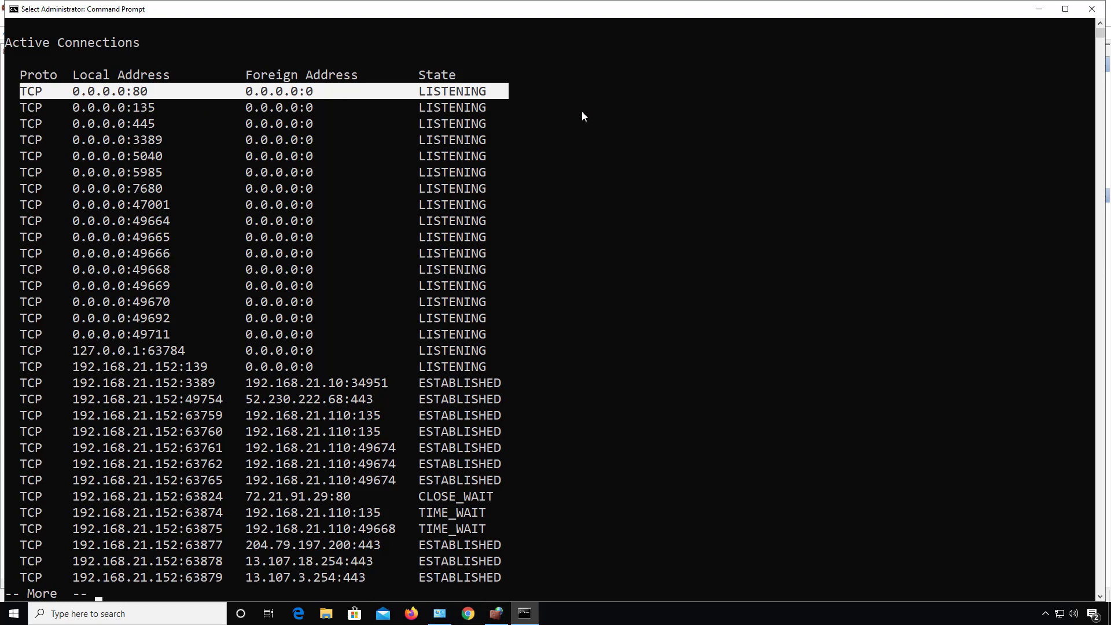
{"action": "mouse_move", "coordinate": [630, 124]}
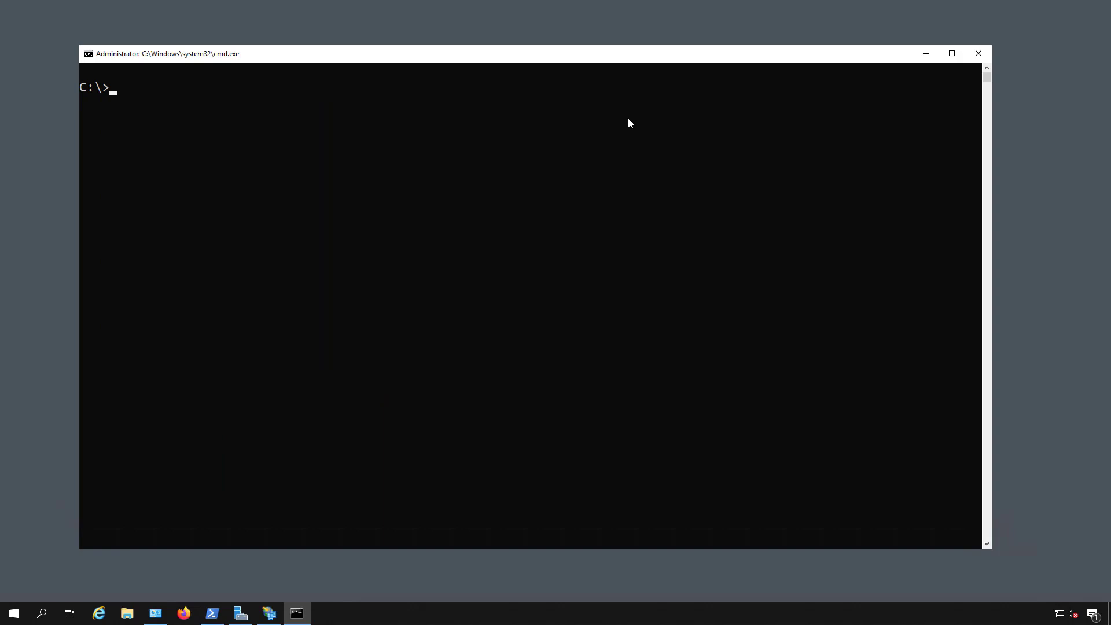
- Run telnet 192.168.21.152 80 to test whether the server accepts the connection
{"action": "type", "text": "telnet 1"}
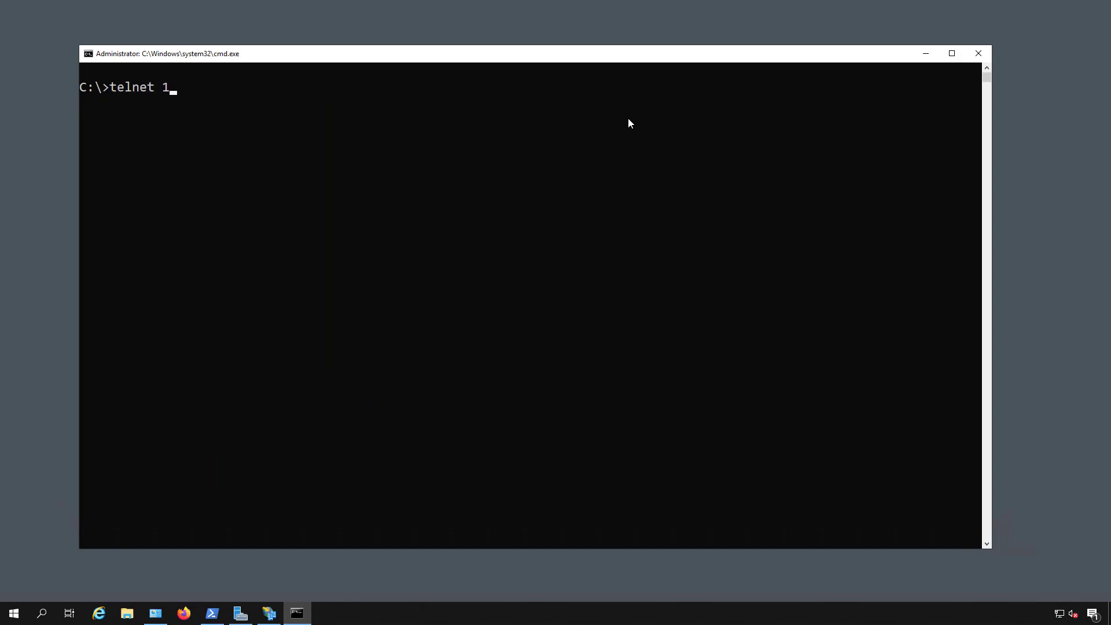
{"action": "type", "text": "92.168.21"}
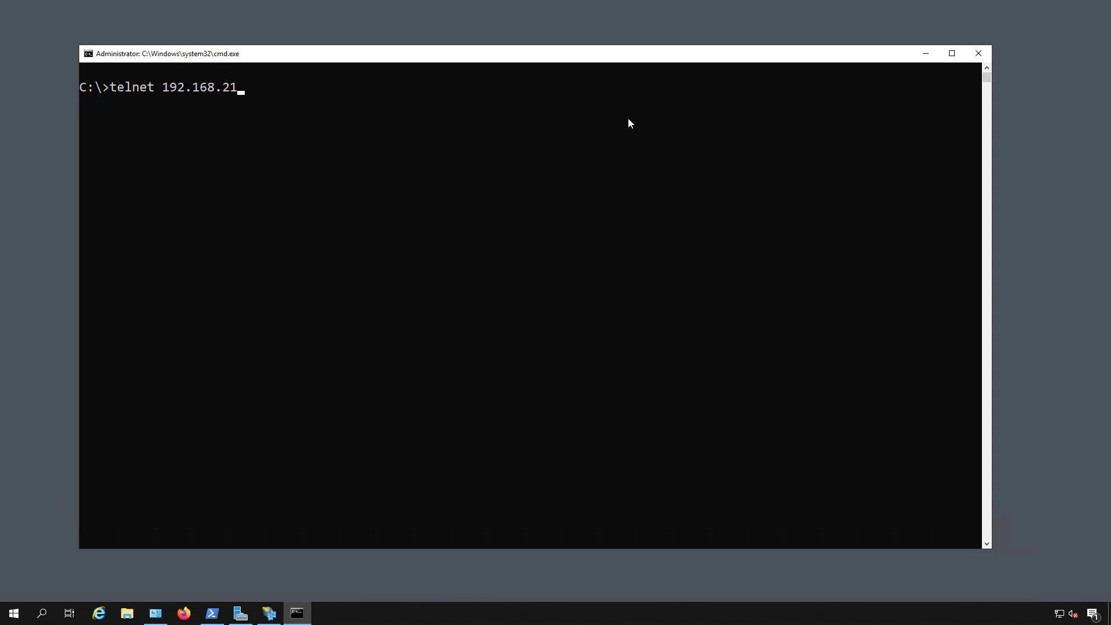
{"action": "type", "text": ".152 8"}
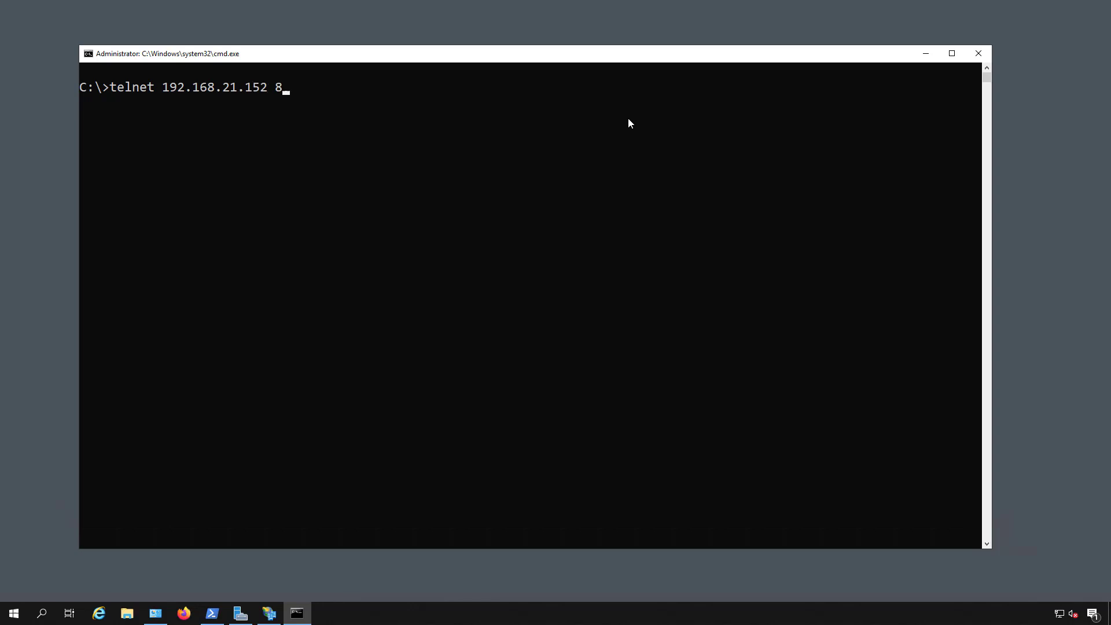
{"action": "key", "text": "Return"}
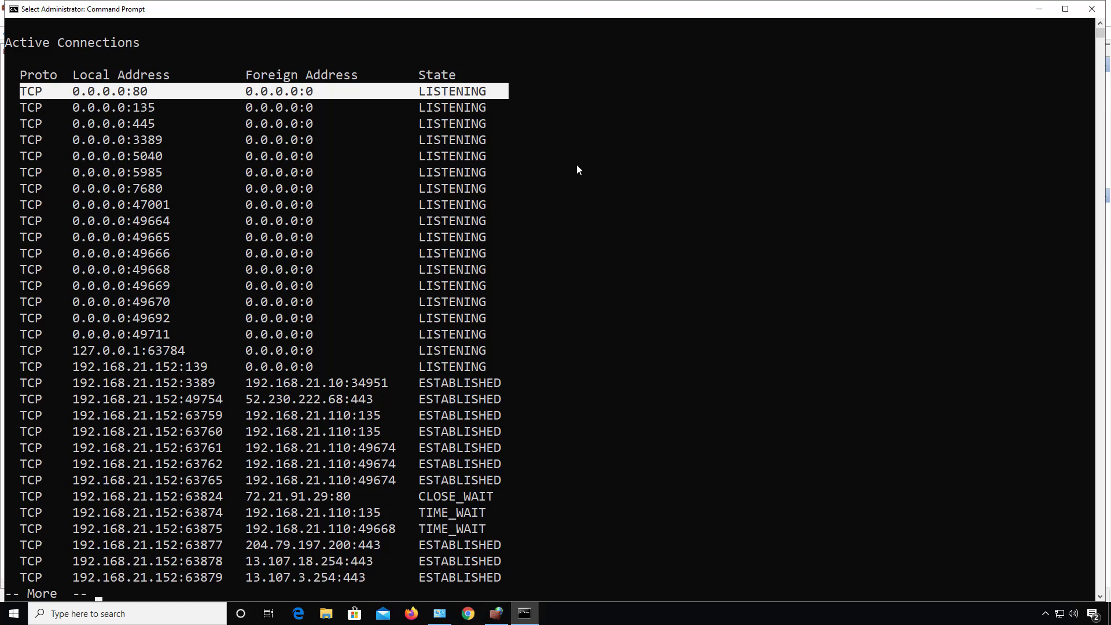
{"action": "mouse_move", "coordinate": [336, 179]}
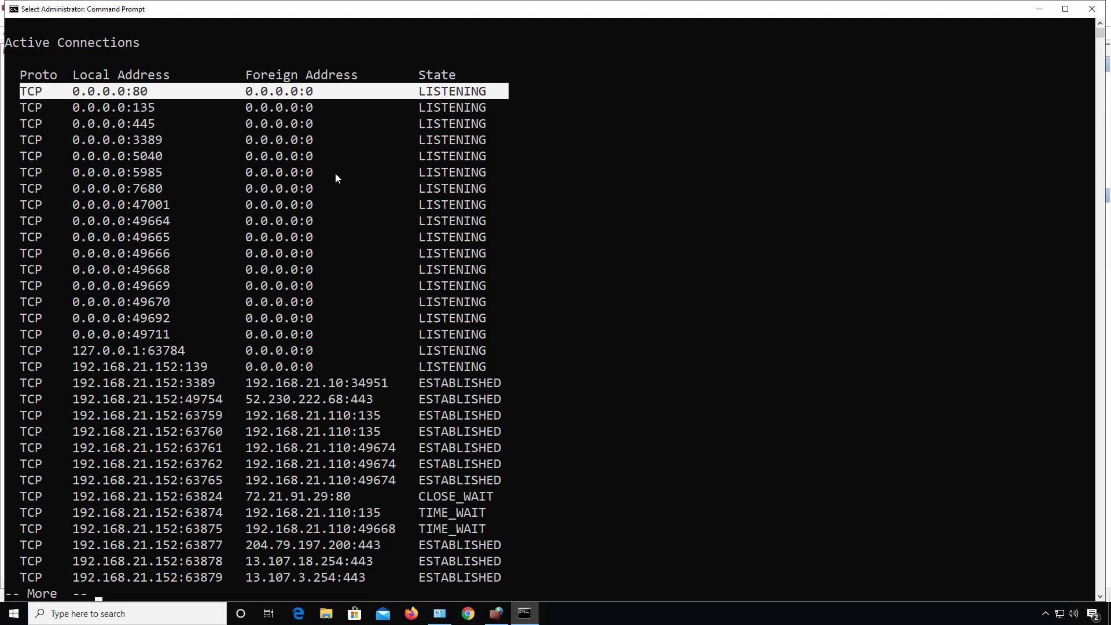
{"action": "mouse_move", "coordinate": [560, 270]}
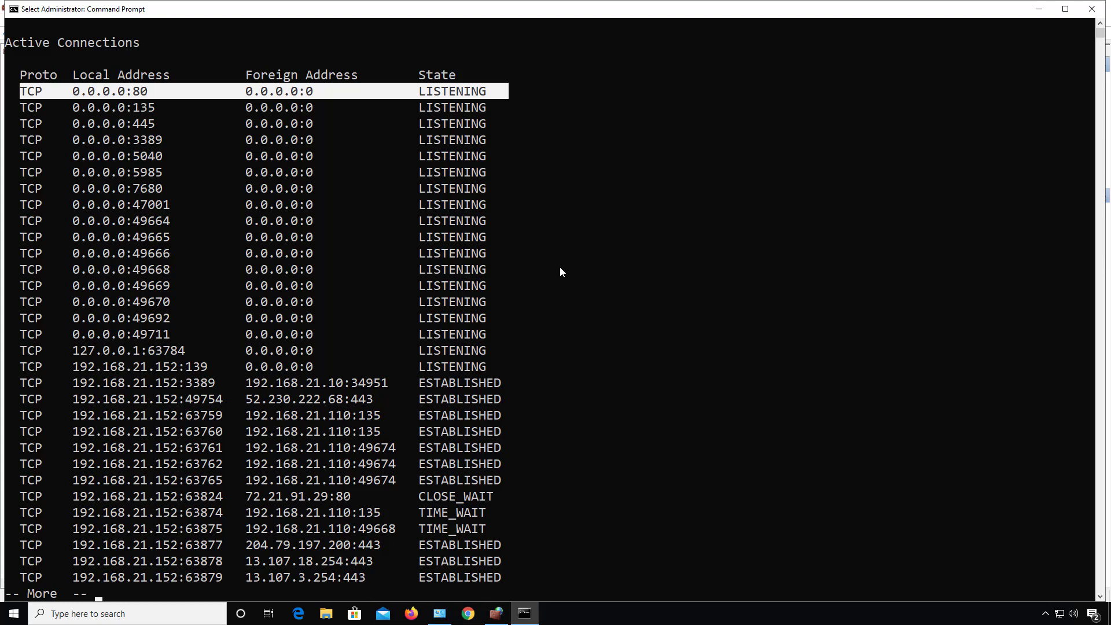
{"action": "mouse_move", "coordinate": [564, 280]}
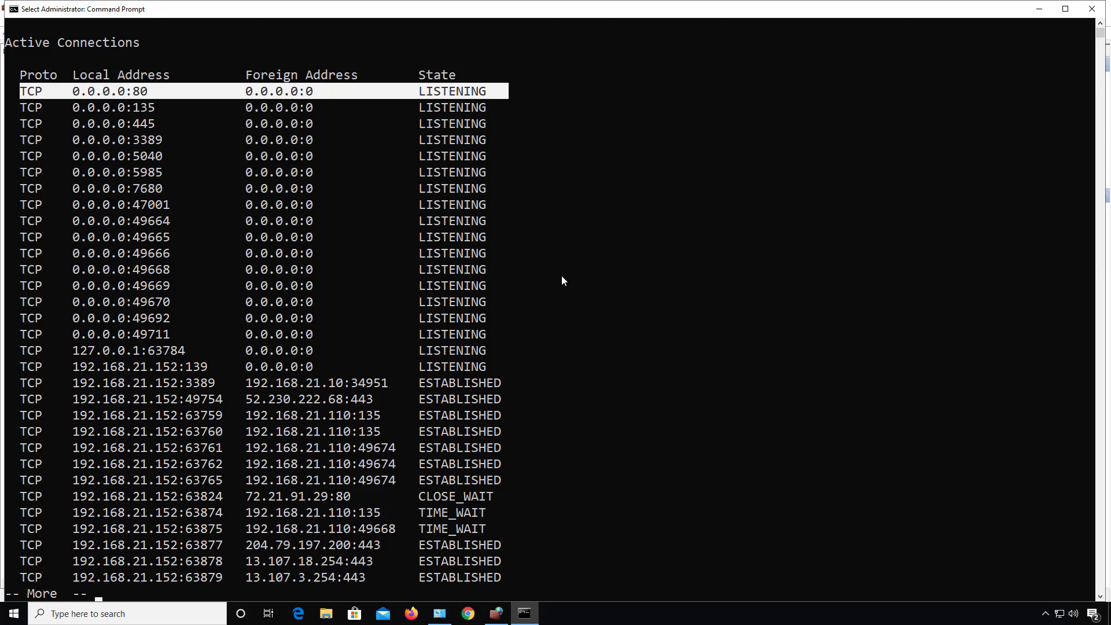
{"action": "mouse_move", "coordinate": [38, 143]}
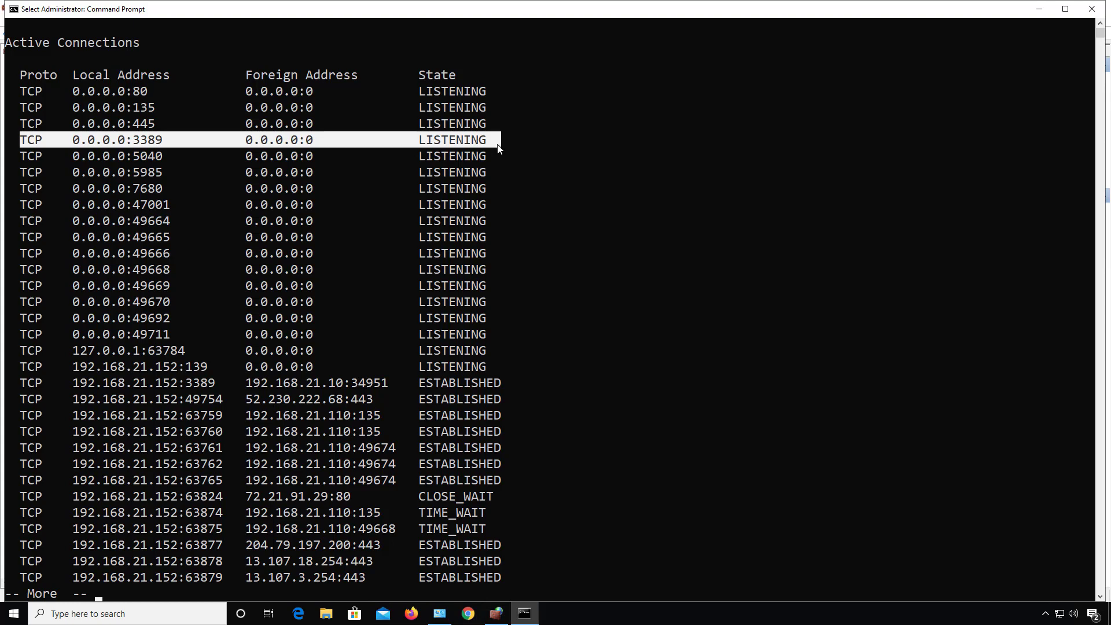
{"action": "mouse_move", "coordinate": [517, 598]}
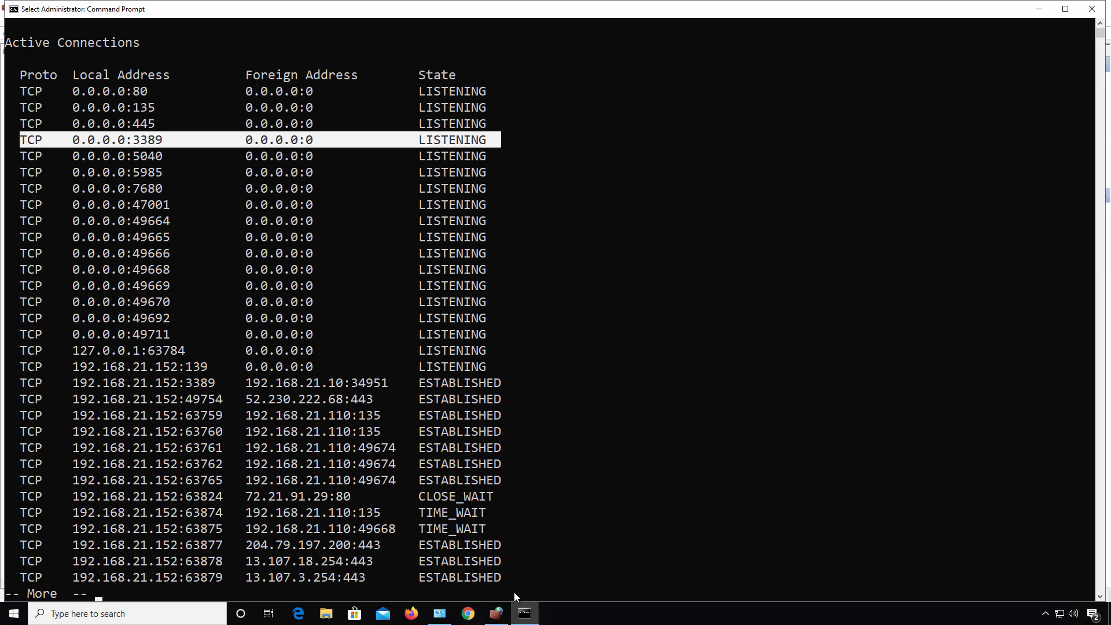
- Show the Remote Desktop - User Mode (TCP-In) rule's Protocols and Ports settings, listing TCP local port 3389
{"action": "left_click", "coordinate": [494, 614]}
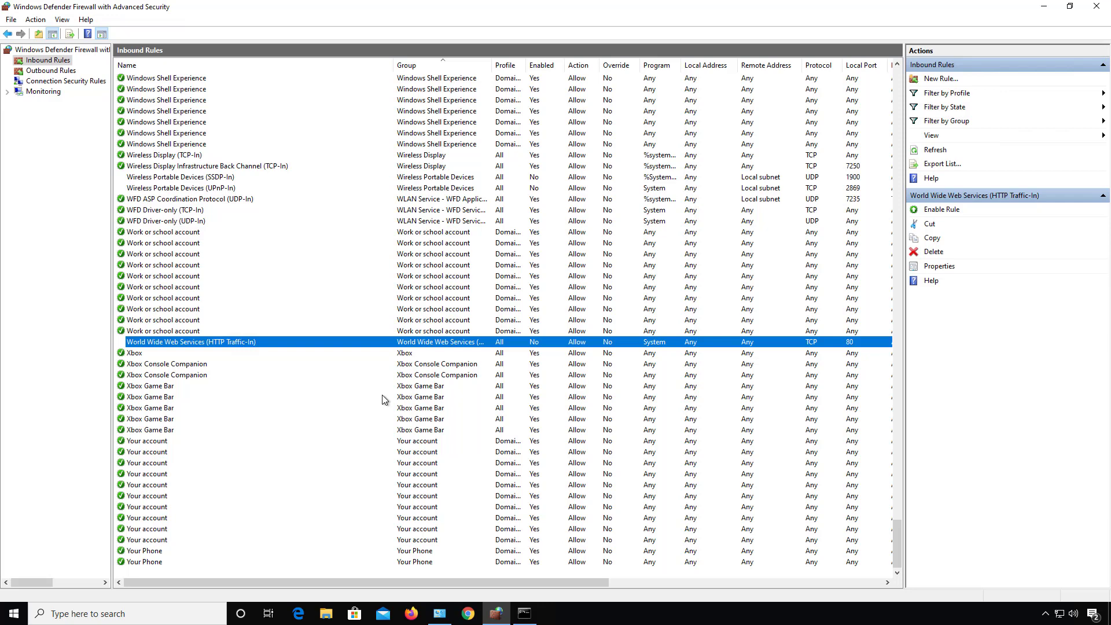
{"action": "scroll", "scroll_direction": "up", "scroll_amount": 3}
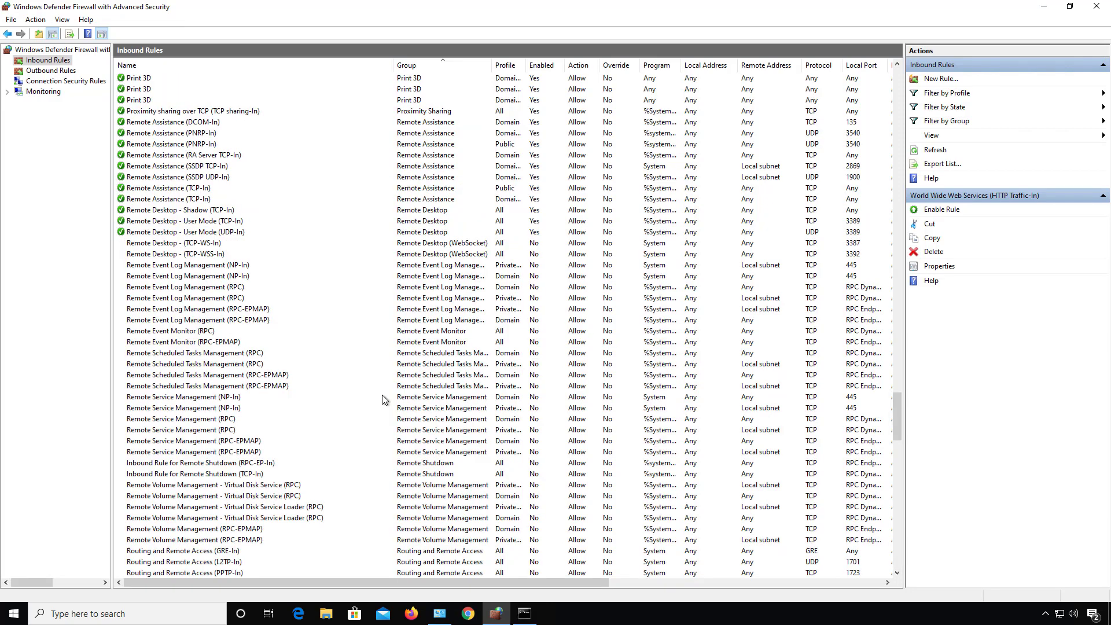
{"action": "mouse_move", "coordinate": [140, 227]}
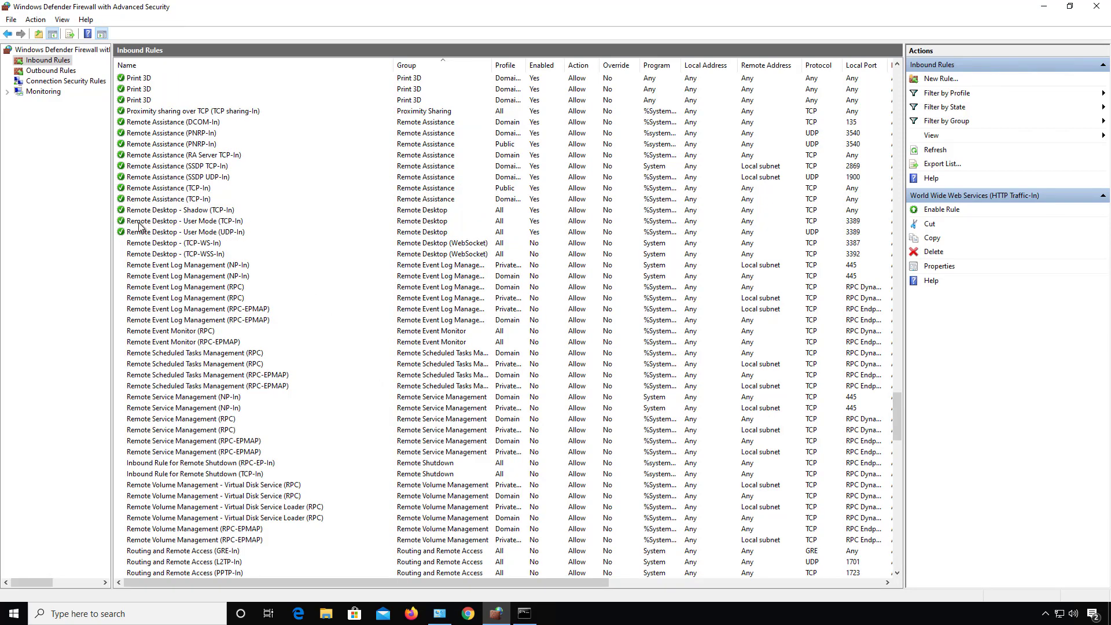
{"action": "left_click", "coordinate": [185, 222]}
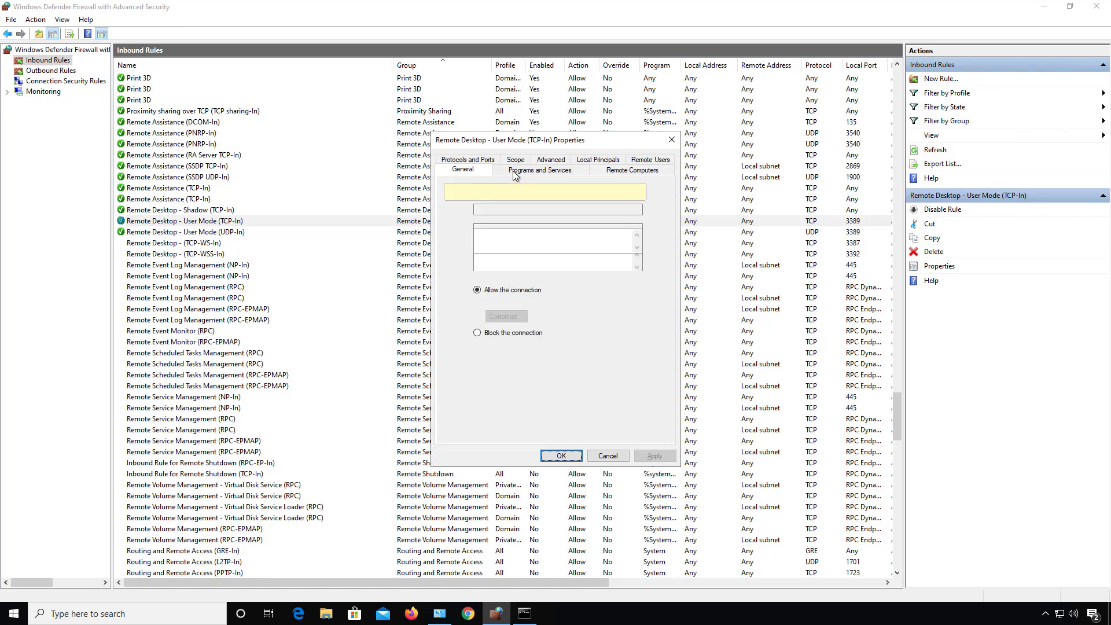
{"action": "left_click", "coordinate": [463, 169]}
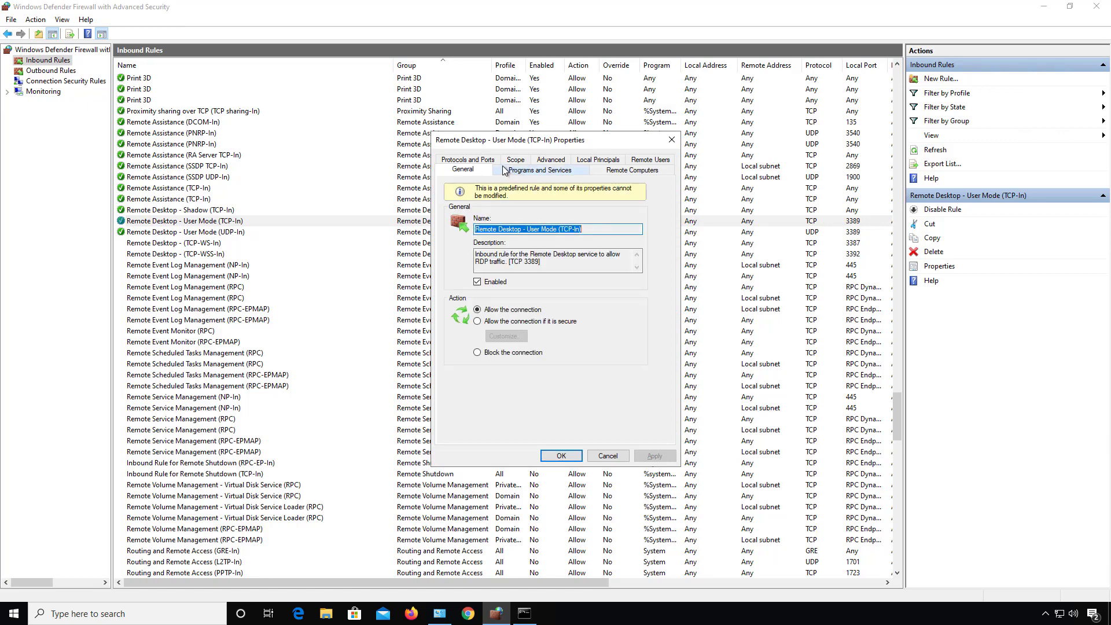
{"action": "left_click", "coordinate": [466, 169]}
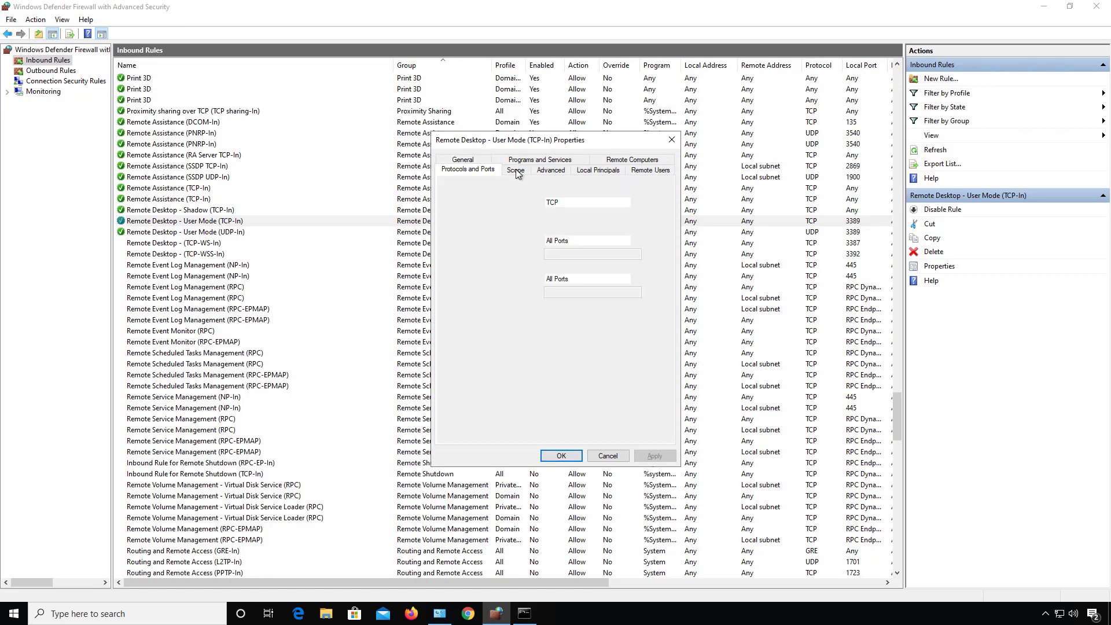
{"action": "left_click", "coordinate": [467, 169]}
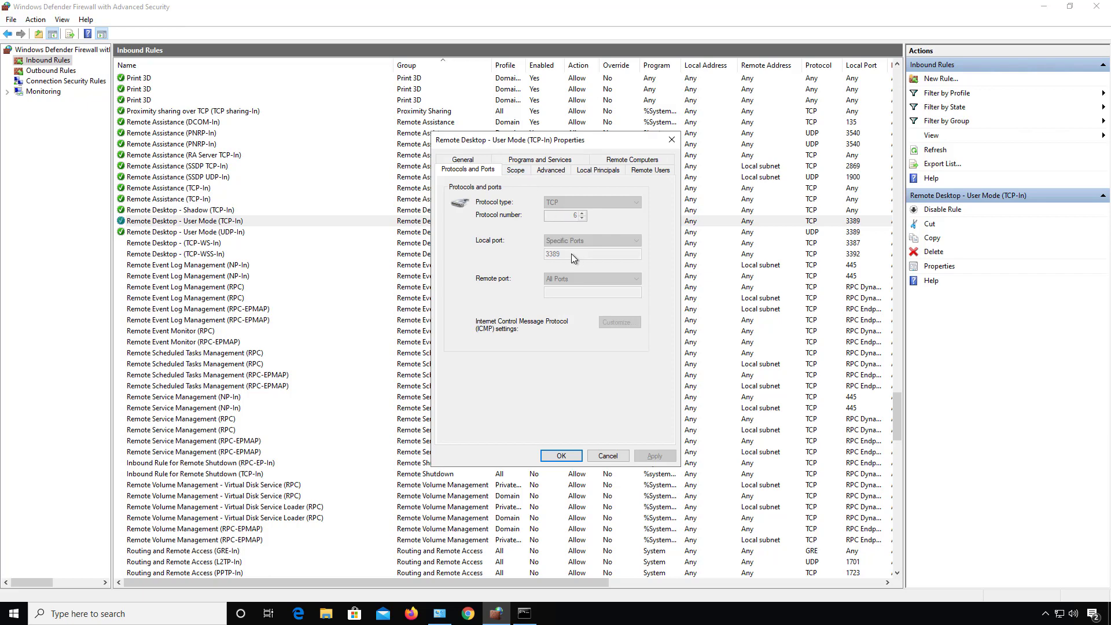
{"action": "mouse_move", "coordinate": [599, 348]}
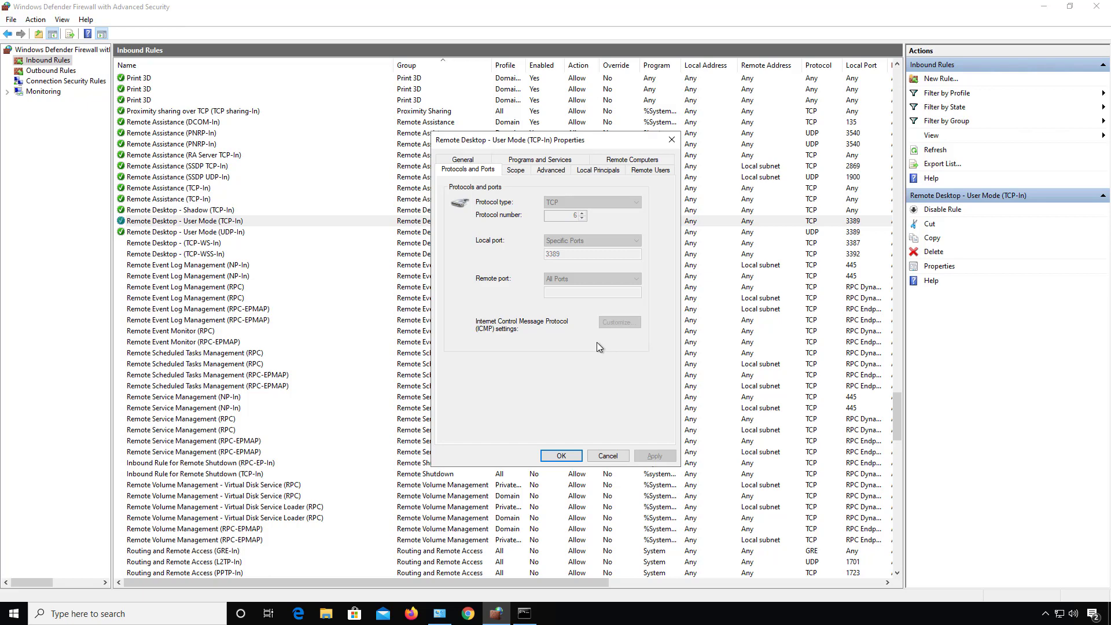
{"action": "mouse_move", "coordinate": [614, 434]}
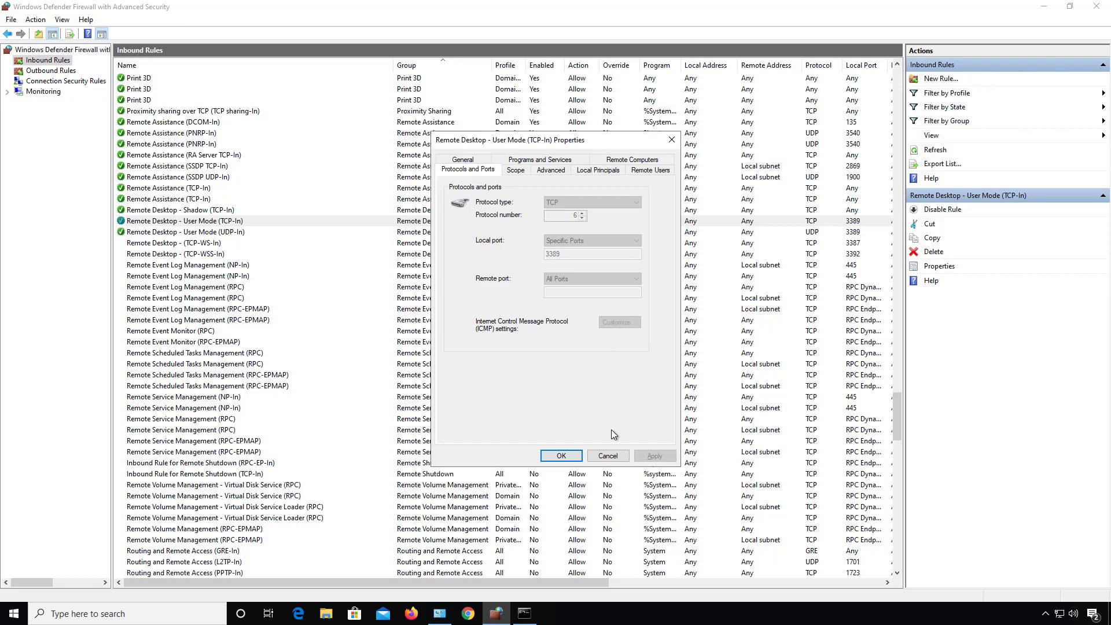